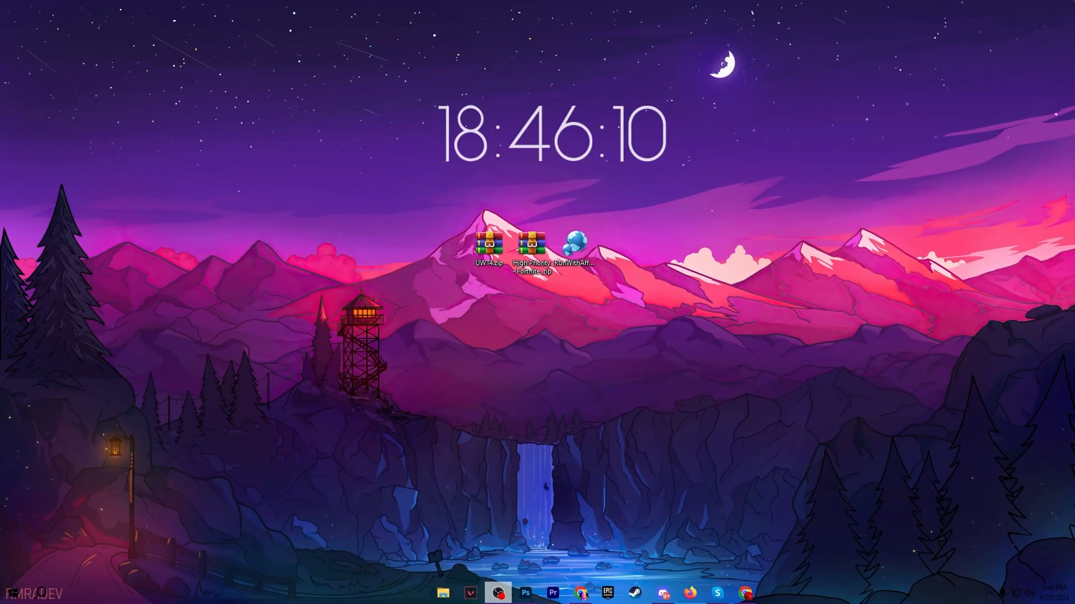
Launch the Local Group Policy Editor by running gpedit.msc from the Run dialog.
key(Win+r)
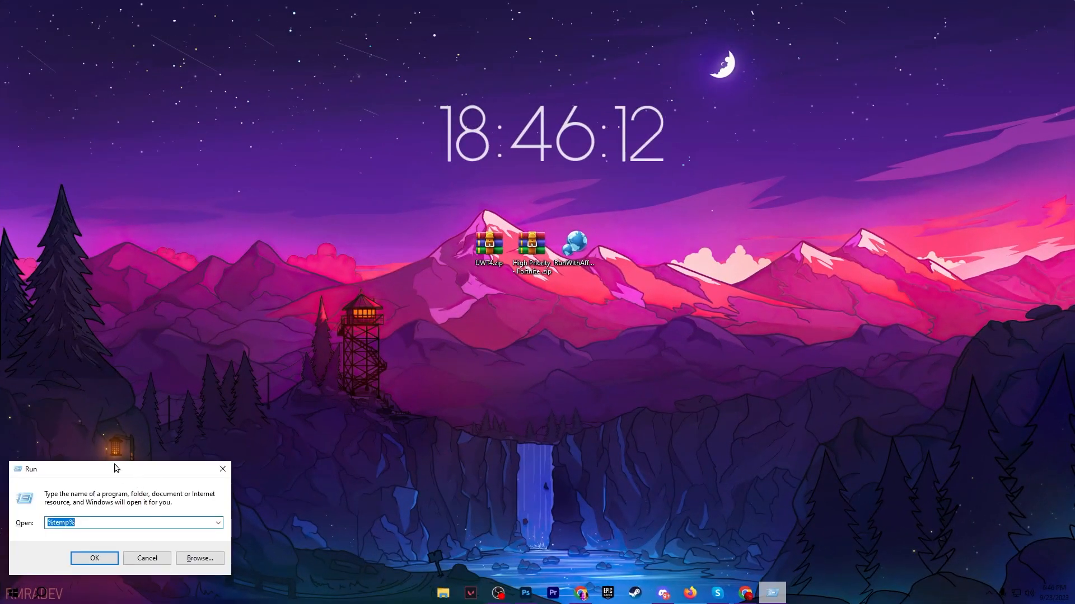
text(g)
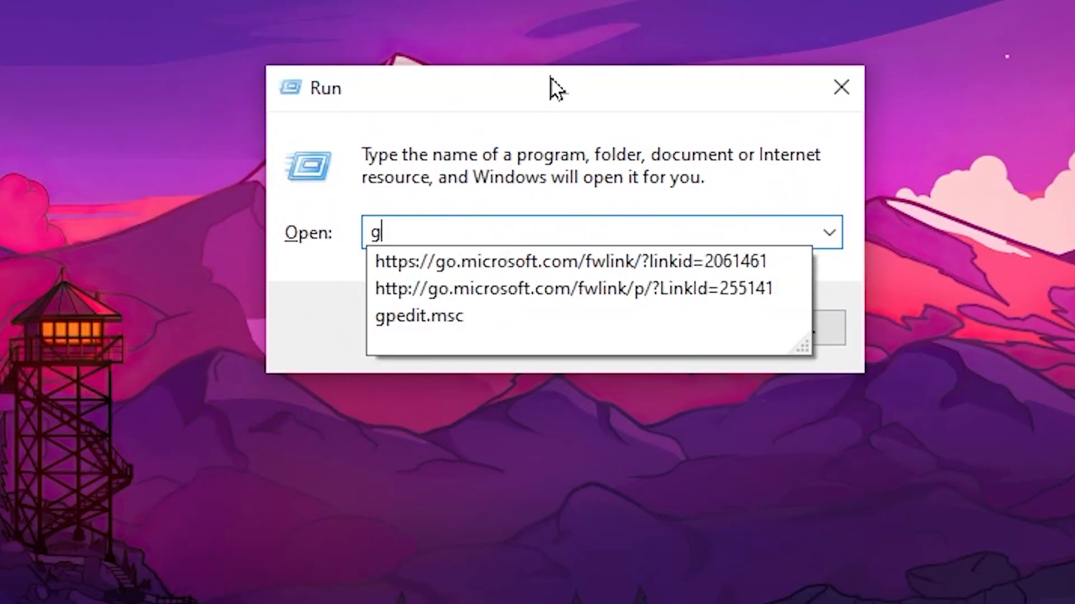
click(841, 87)
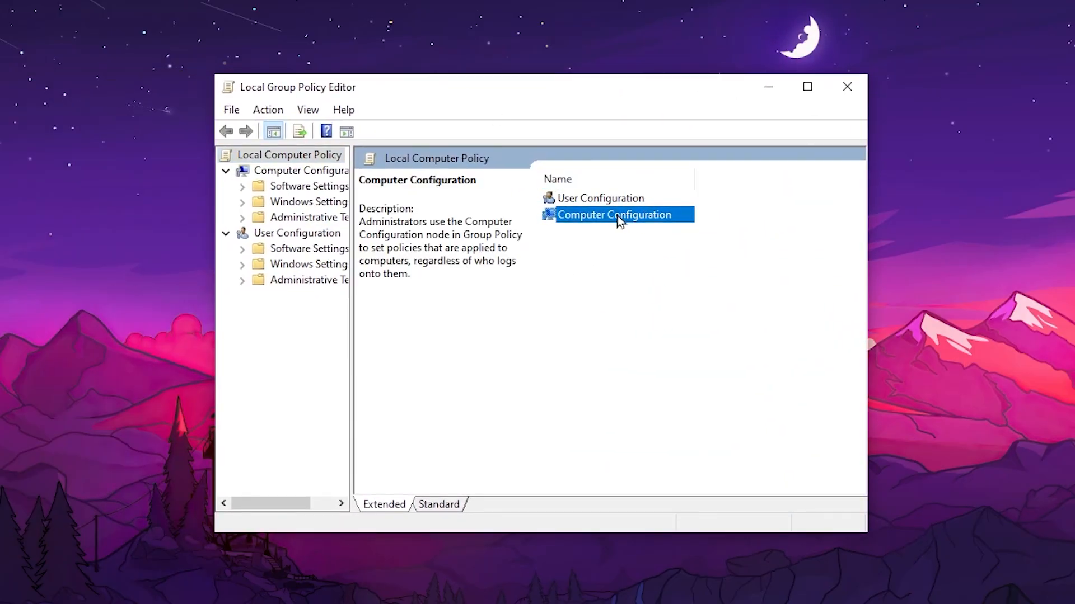
Under Computer Configuration > App Privacy, edit the 'Let Windows apps run in the background' policy.
double_click(309, 217)
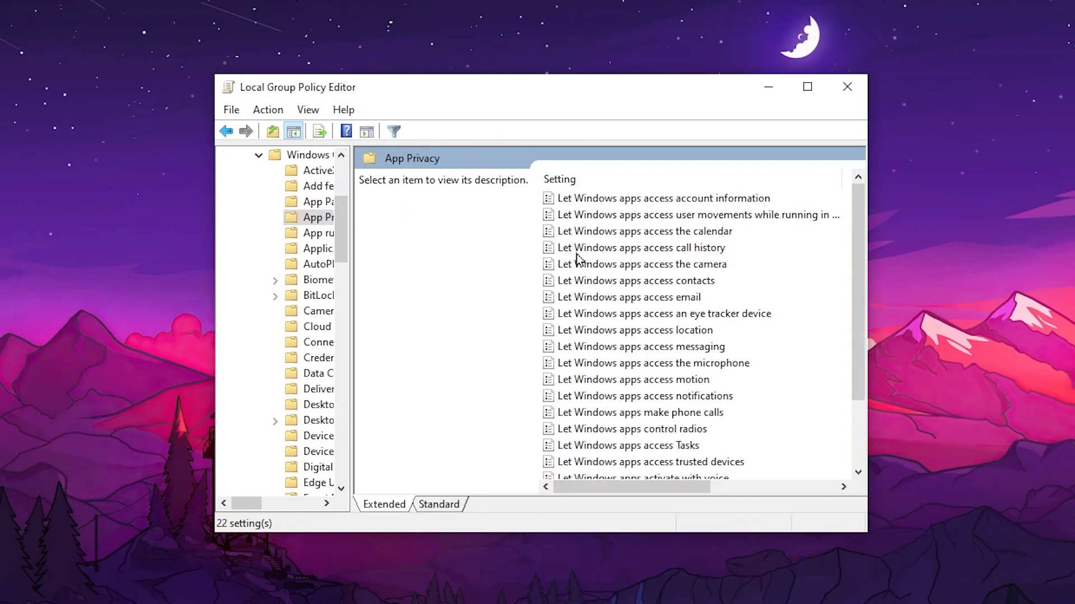
scroll(down, 3)
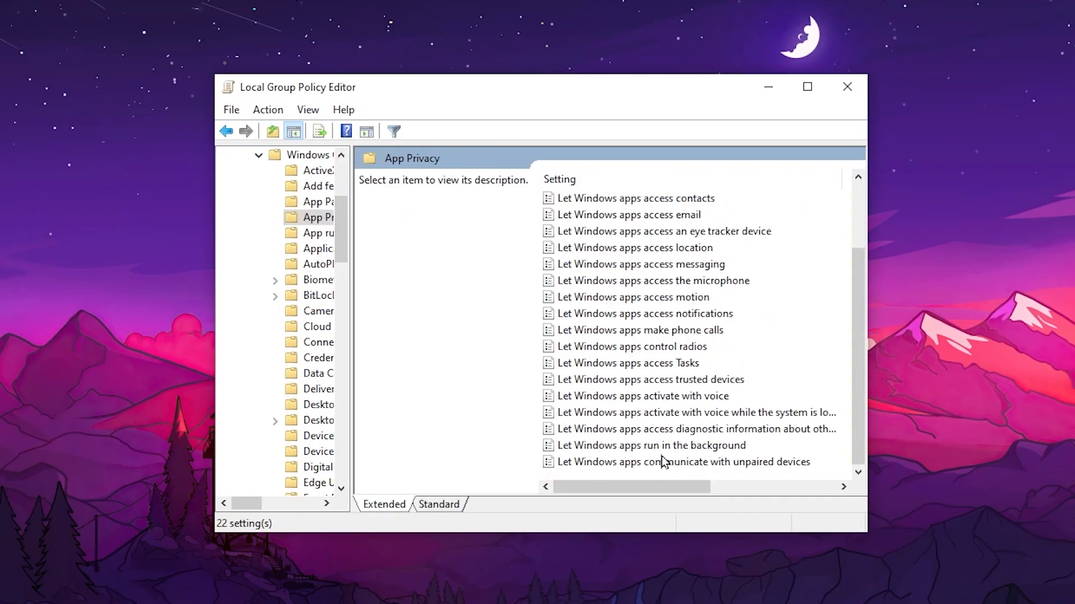
right_click(649, 444)
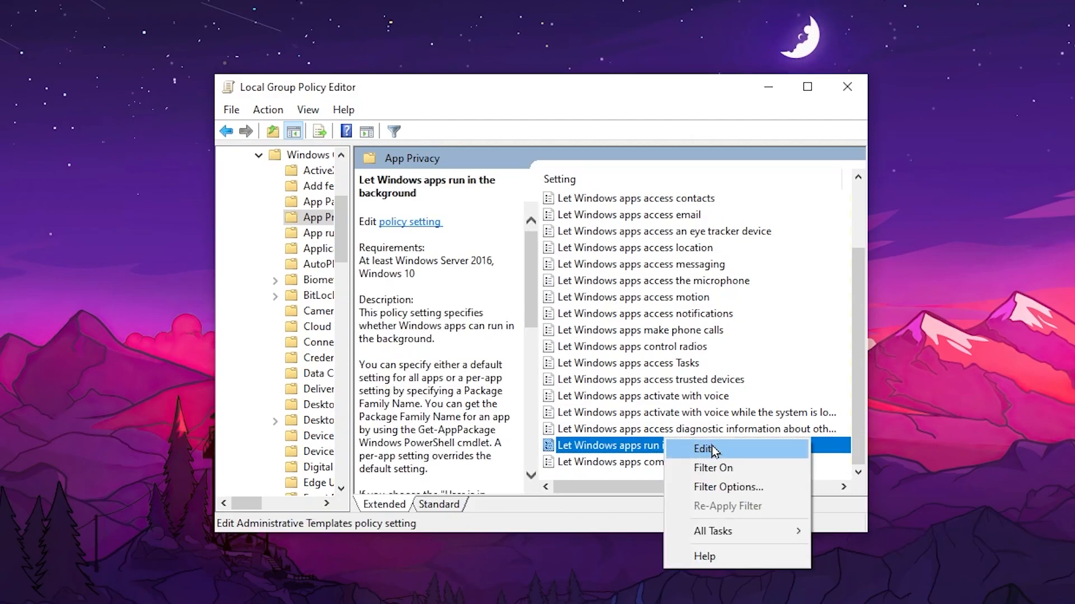
click(704, 449)
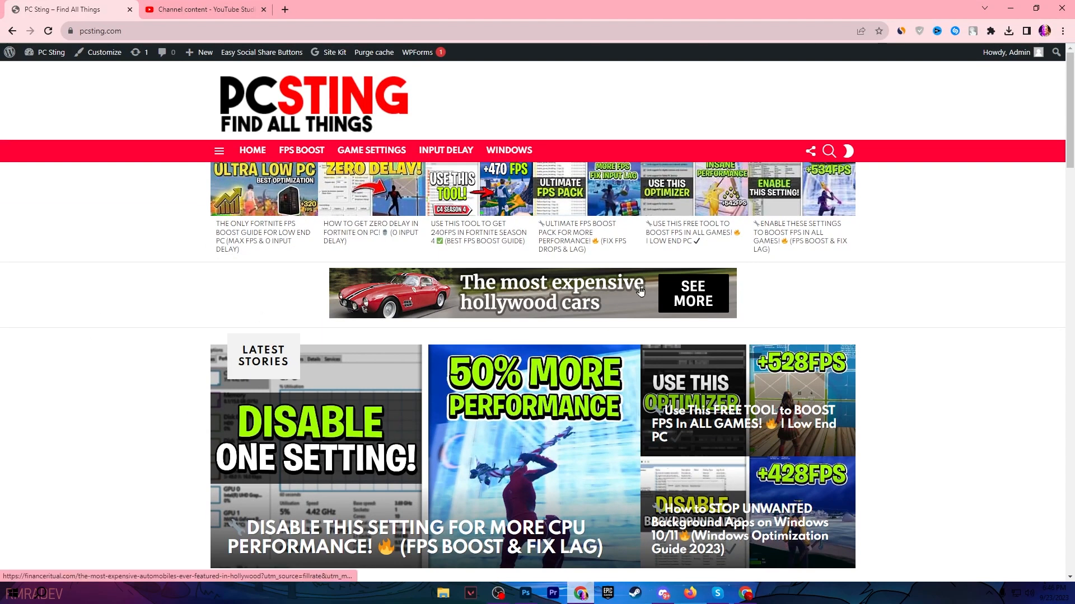
Scroll the pcsting.com home page to the 'Disable this setting for more CPU performance' article.
scroll(down, 3)
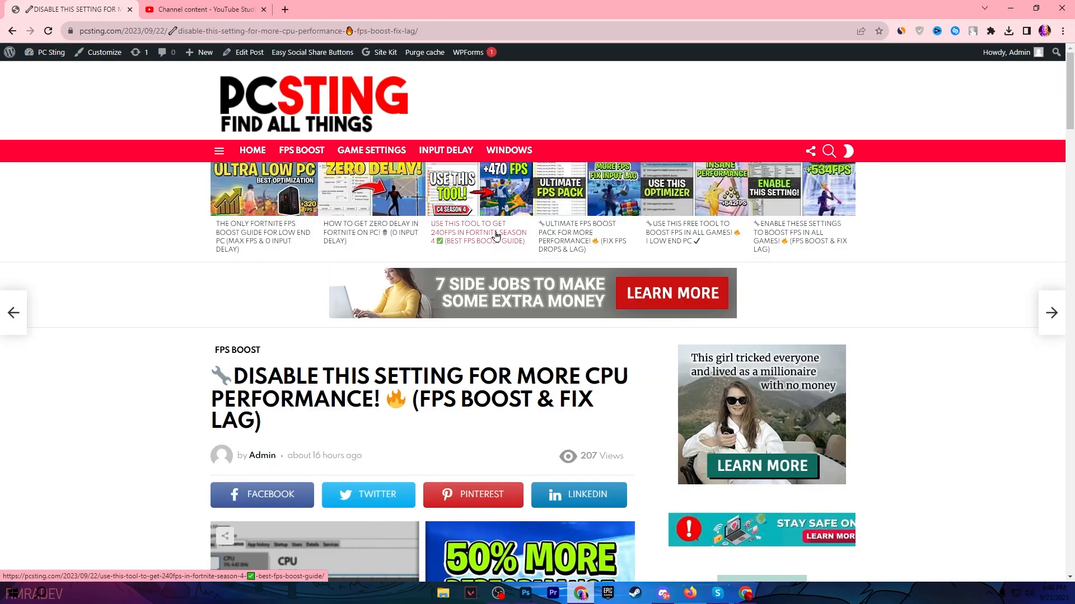
scroll(down, 3)
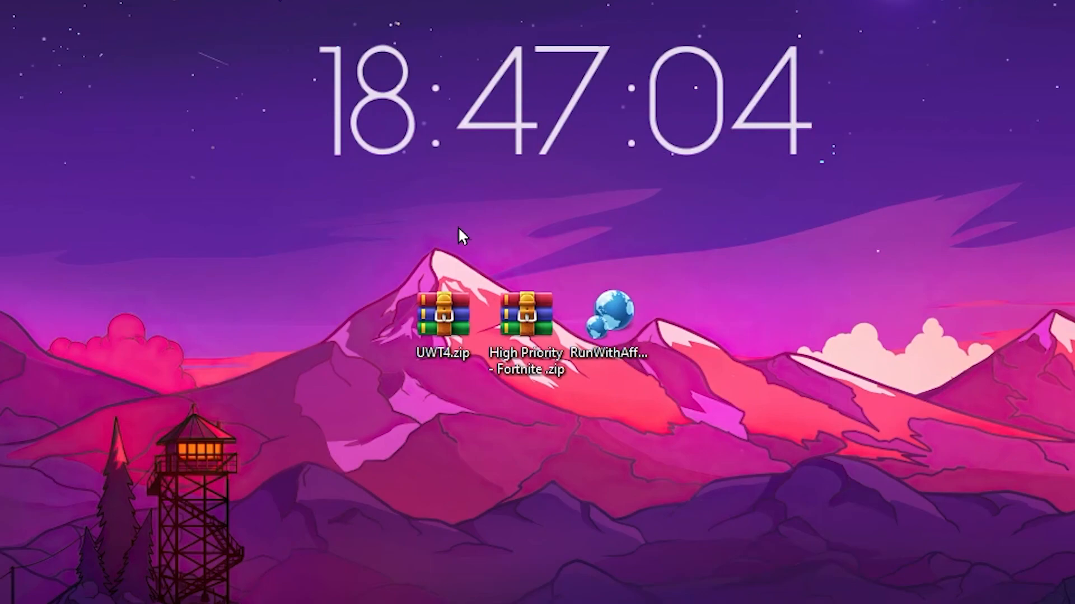
click(526, 322)
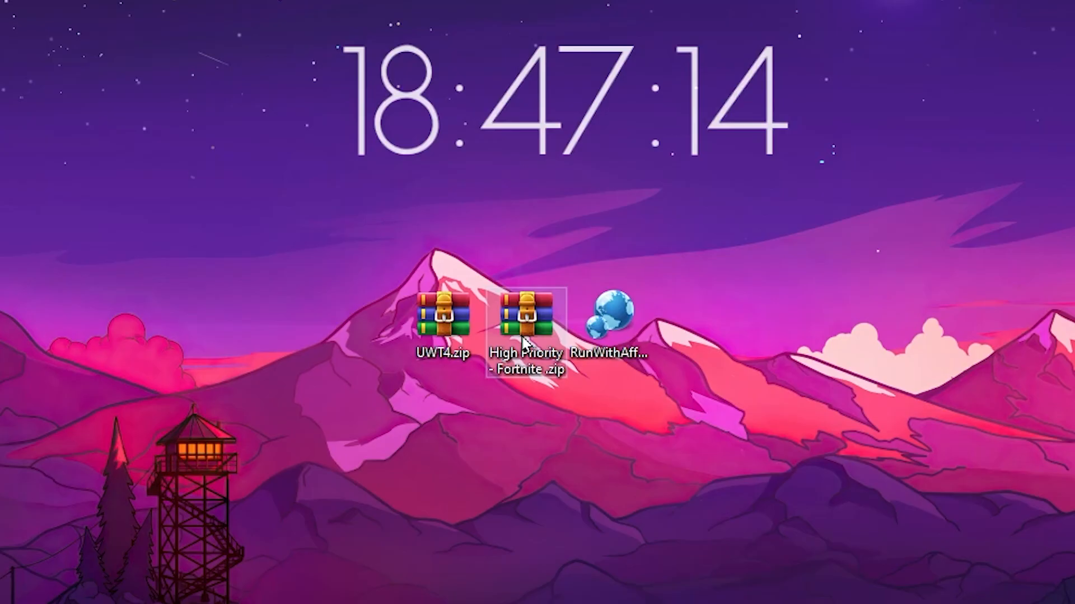
double_click(526, 313)
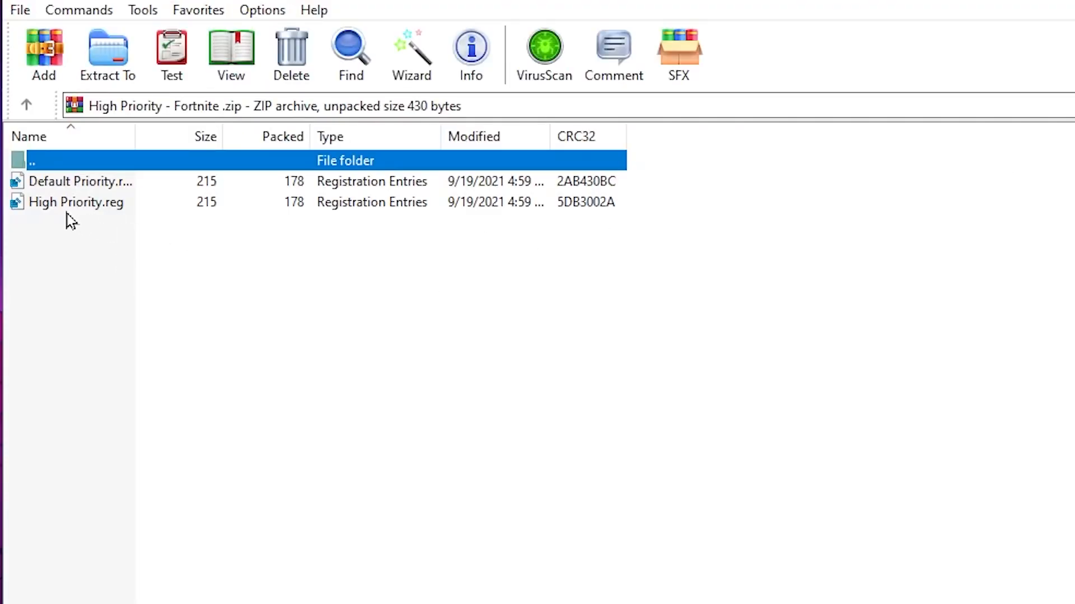
mouse_move(634, 259)
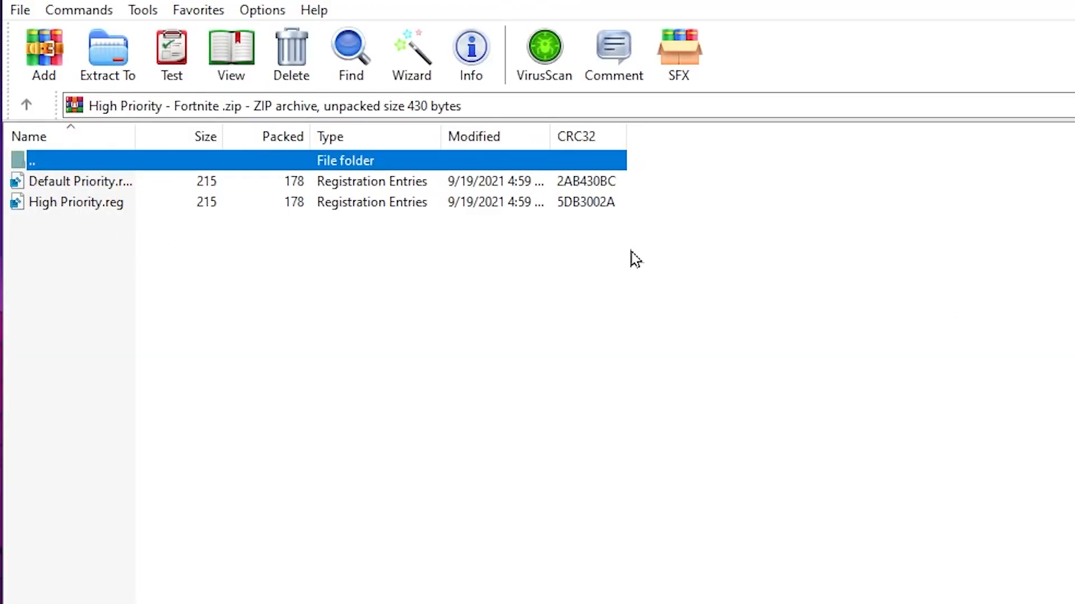
double_click(76, 202)
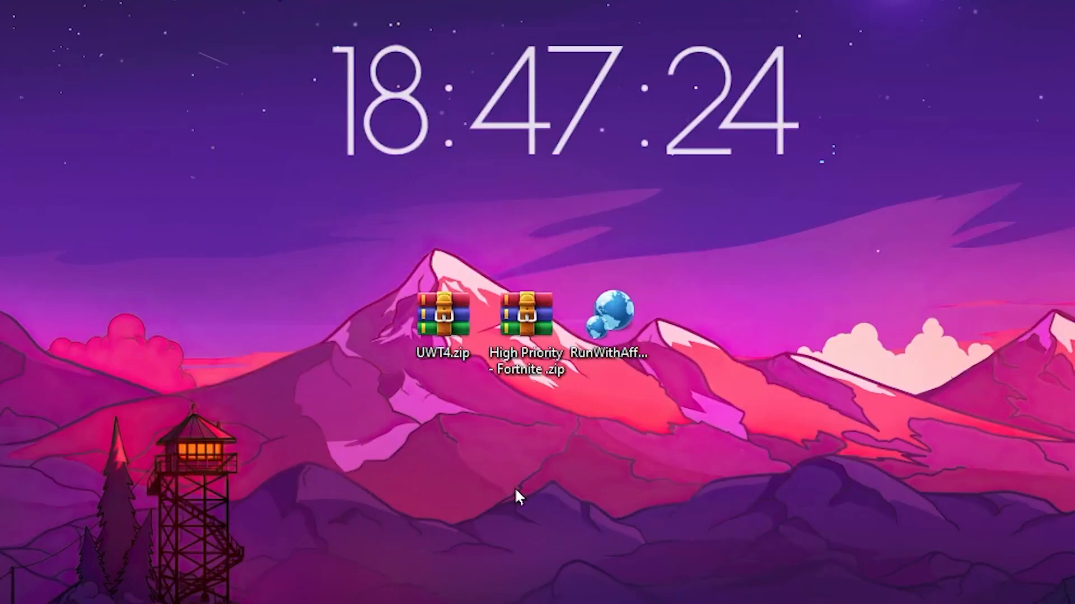
mouse_move(756, 387)
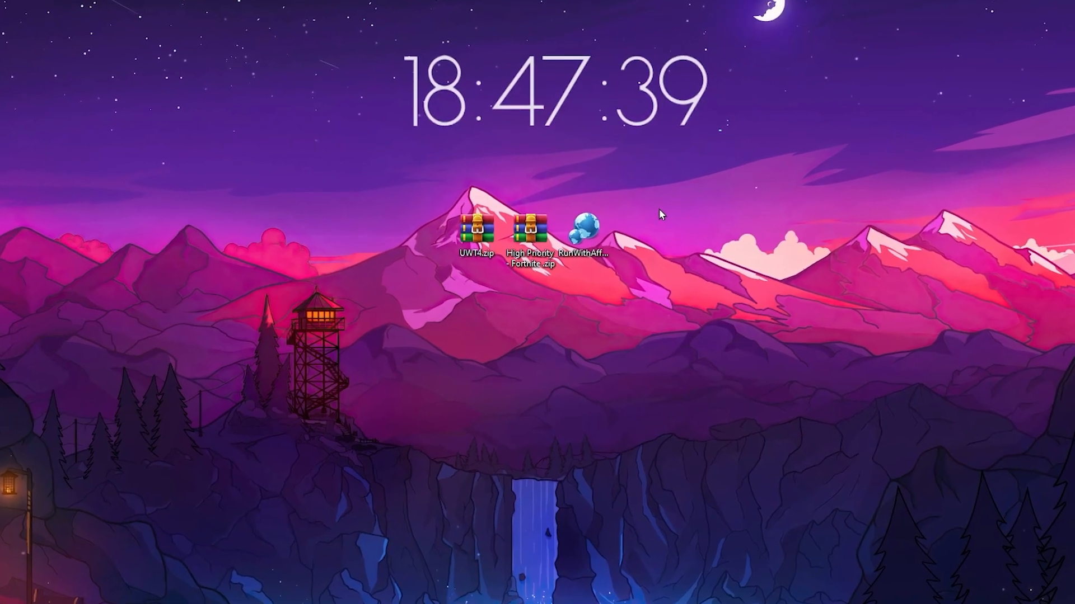
Launch RunWithAffinity and start browsing for the program to run.
click(588, 226)
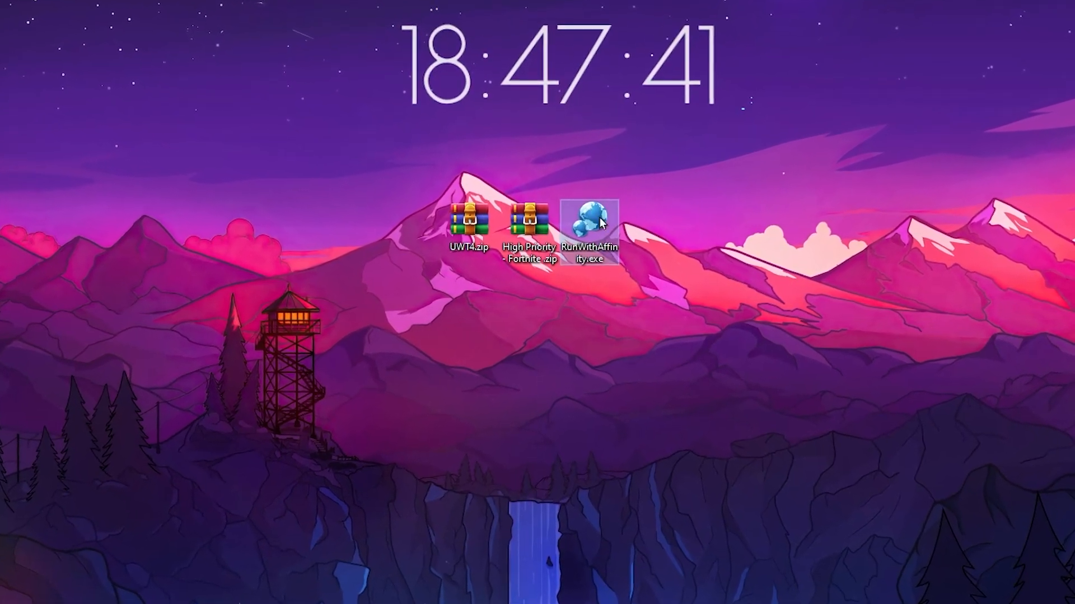
double_click(588, 221)
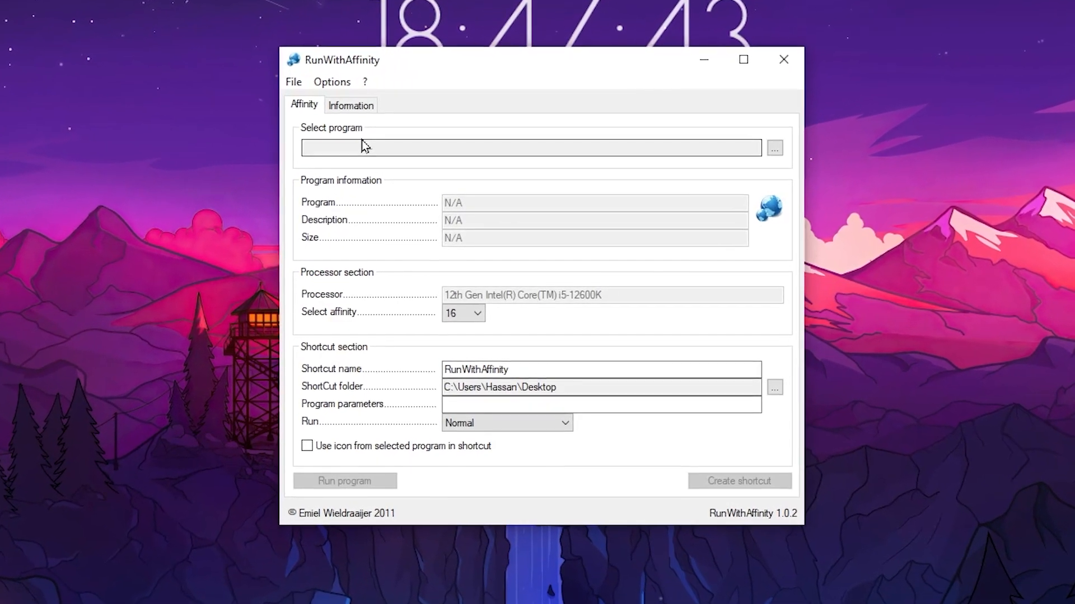
click(773, 148)
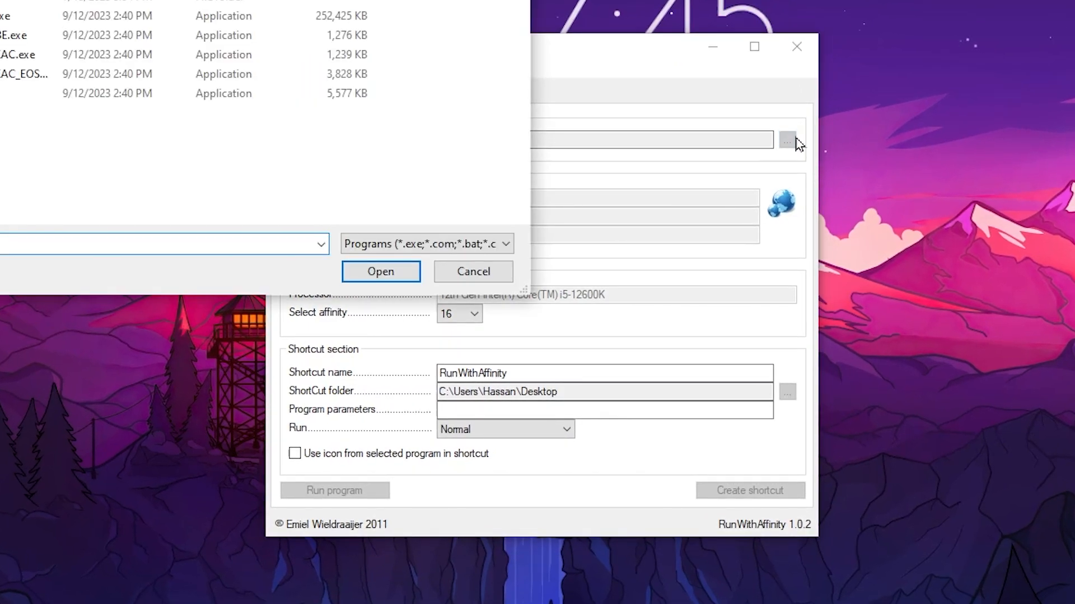
click(787, 140)
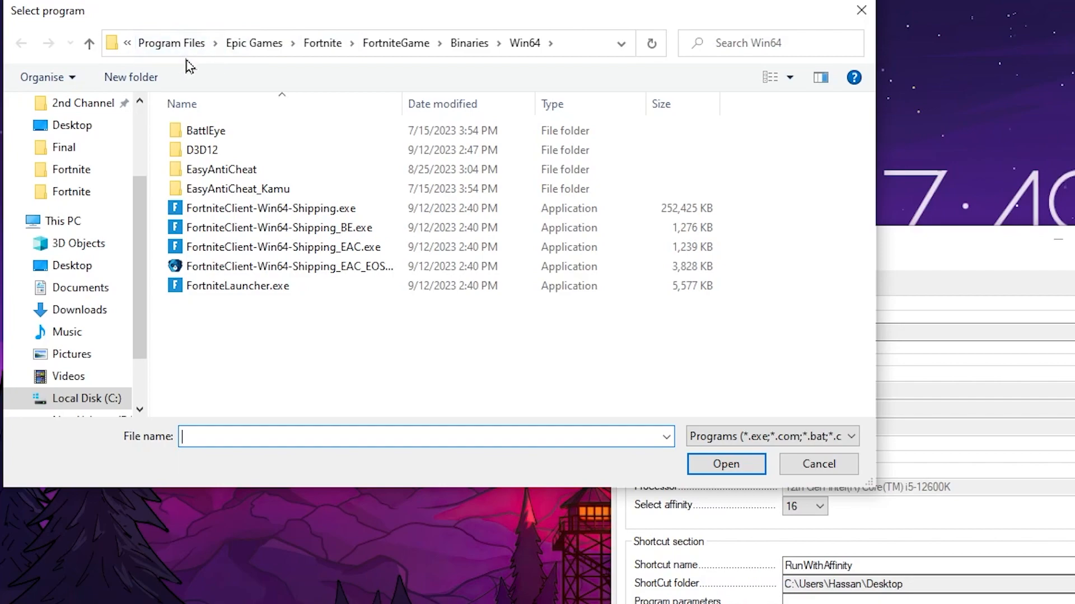
mouse_move(395, 44)
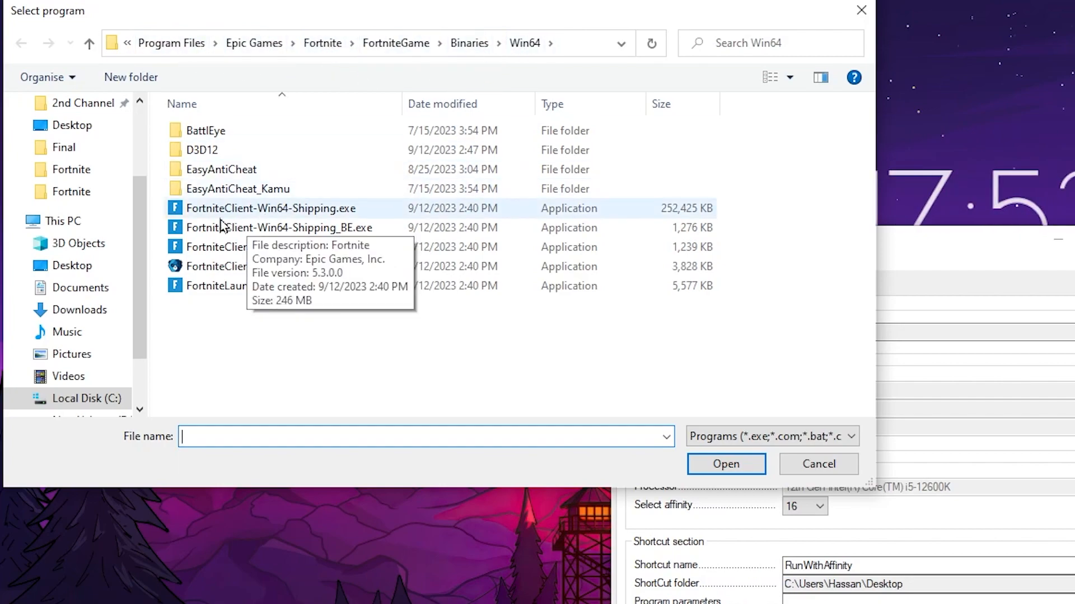
mouse_move(285, 216)
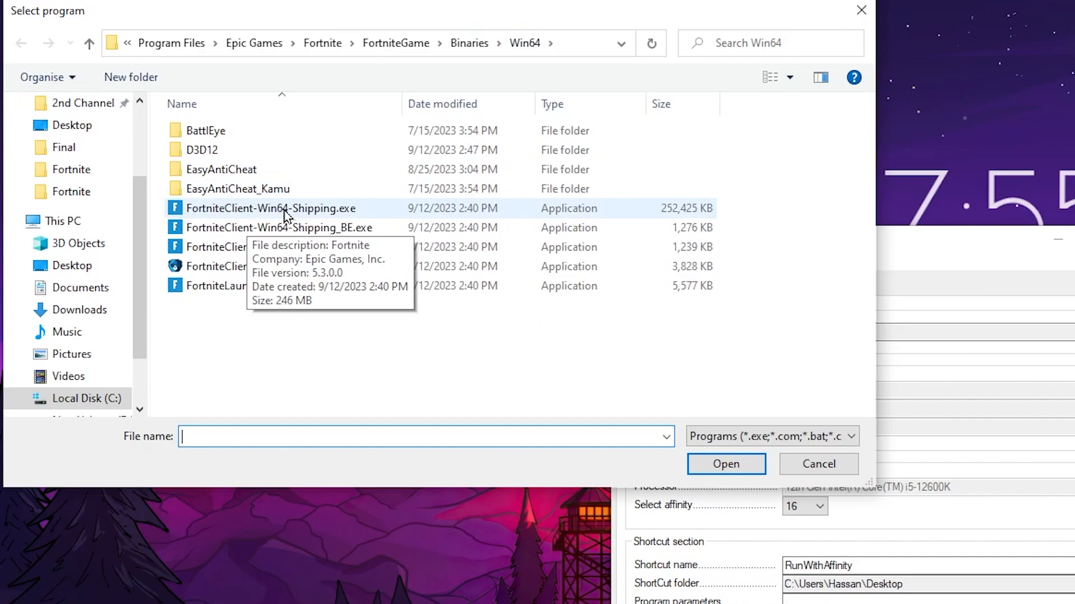
Select FortniteClient-Win64-Shipping.exe and create its desktop shortcut with the Fortnite icon.
click(237, 188)
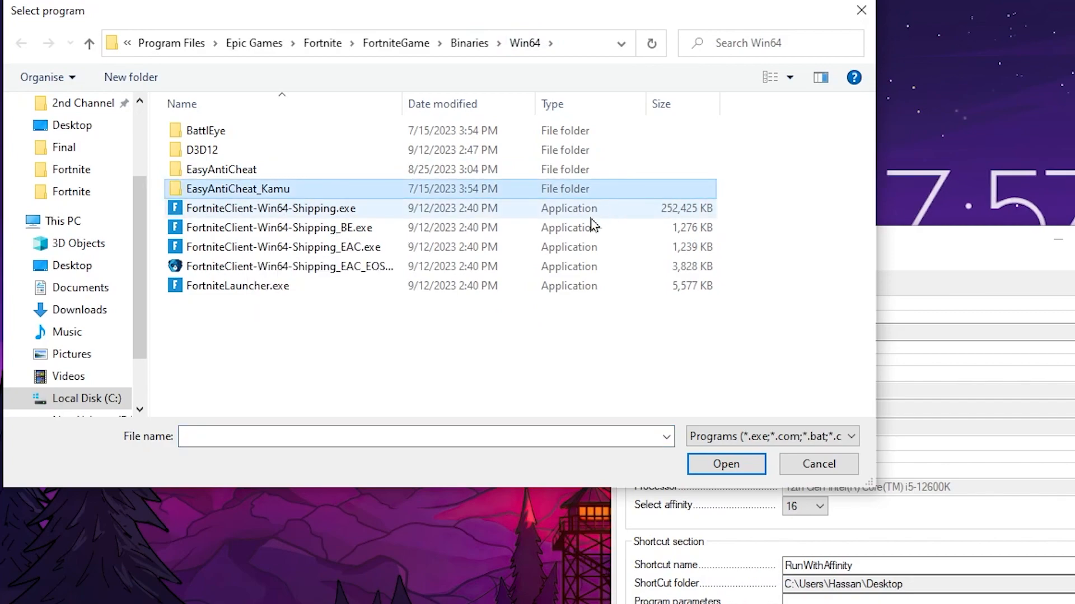
click(725, 464)
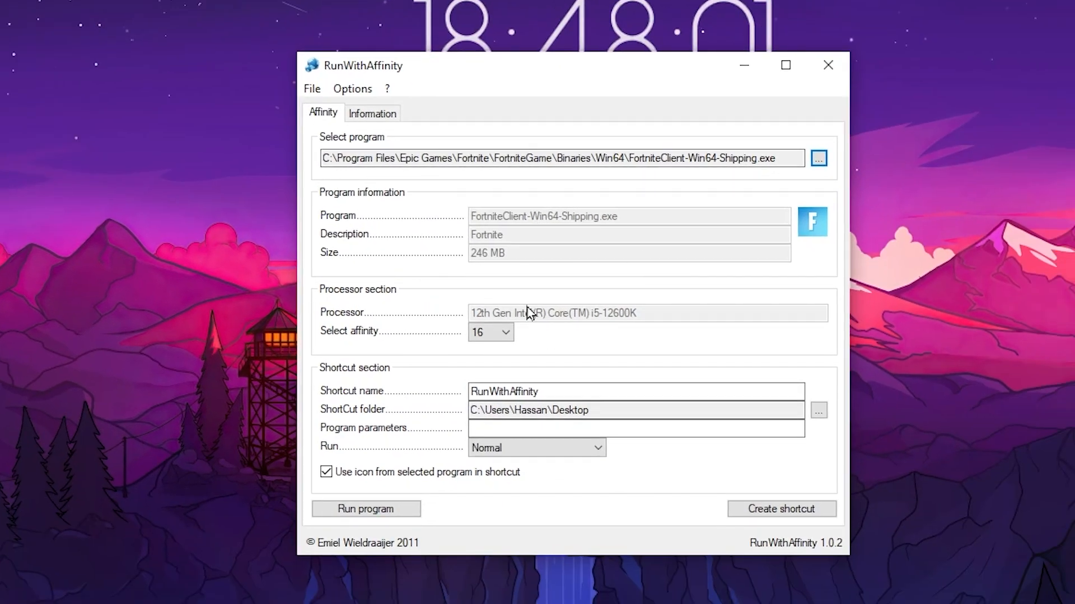
mouse_move(381, 294)
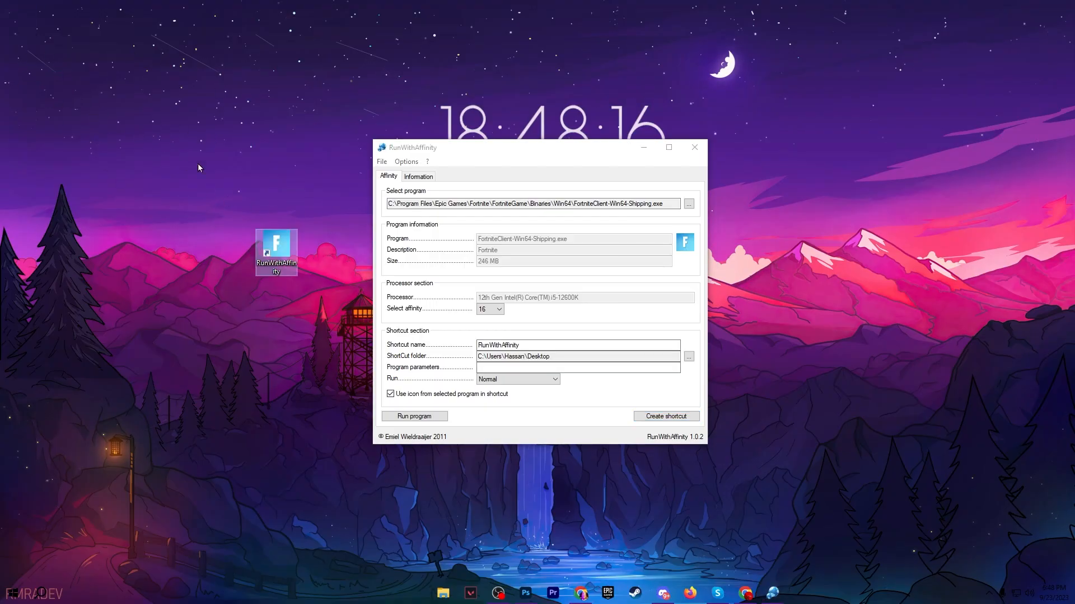
mouse_move(245, 182)
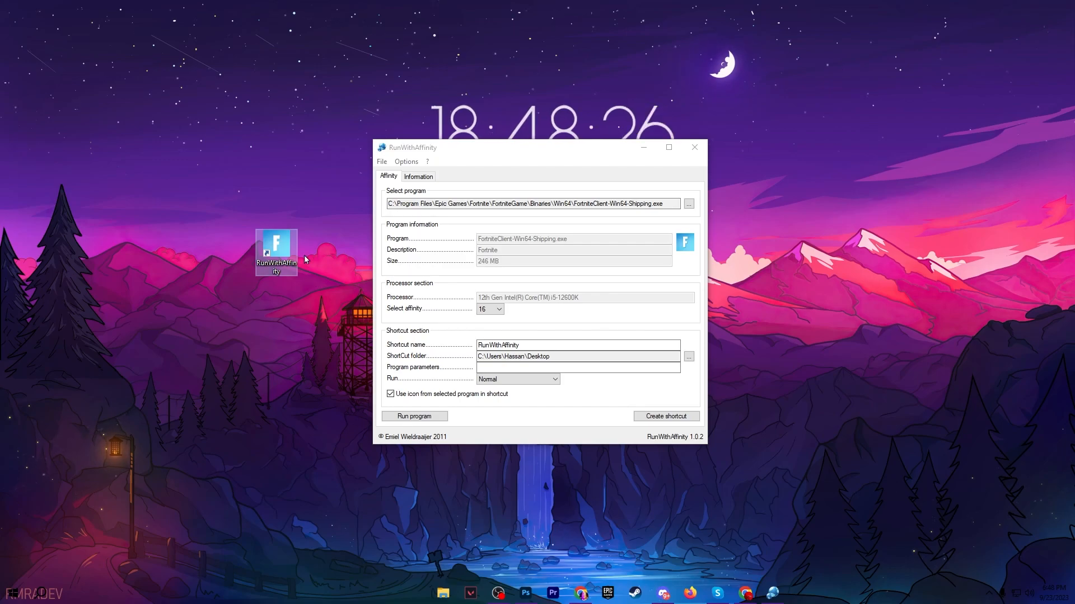
click(694, 148)
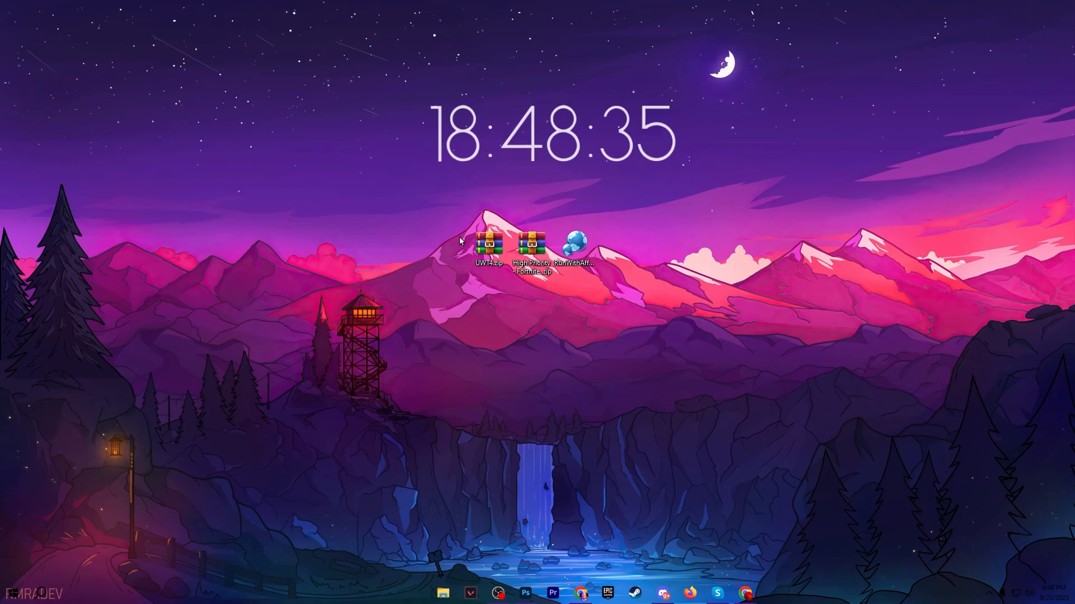
mouse_move(486, 246)
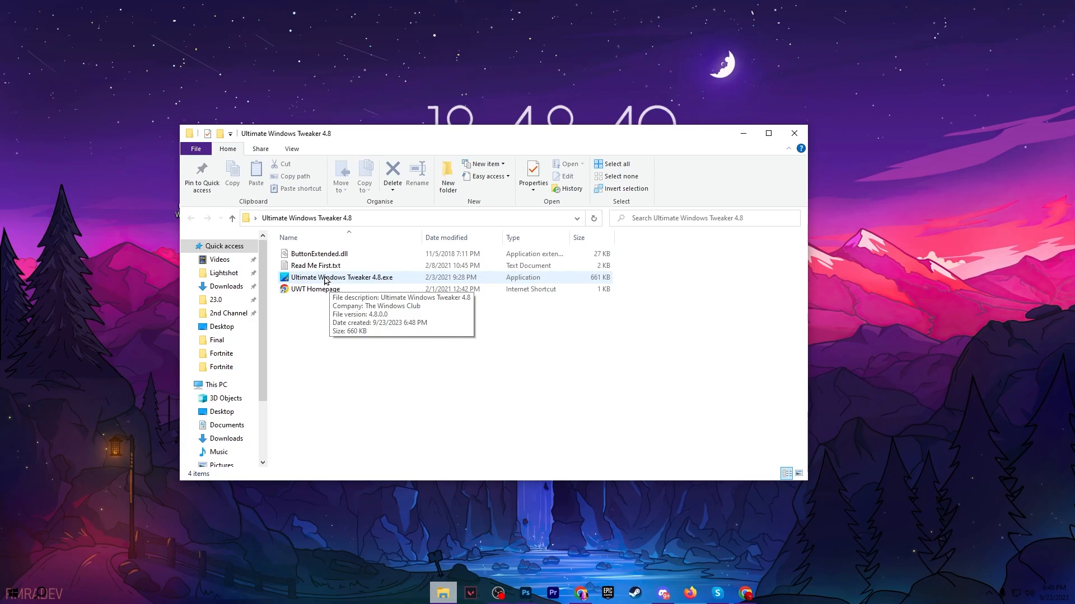
Launch Ultimate Windows Tweaker 4.8.exe from its folder in File Explorer.
click(340, 276)
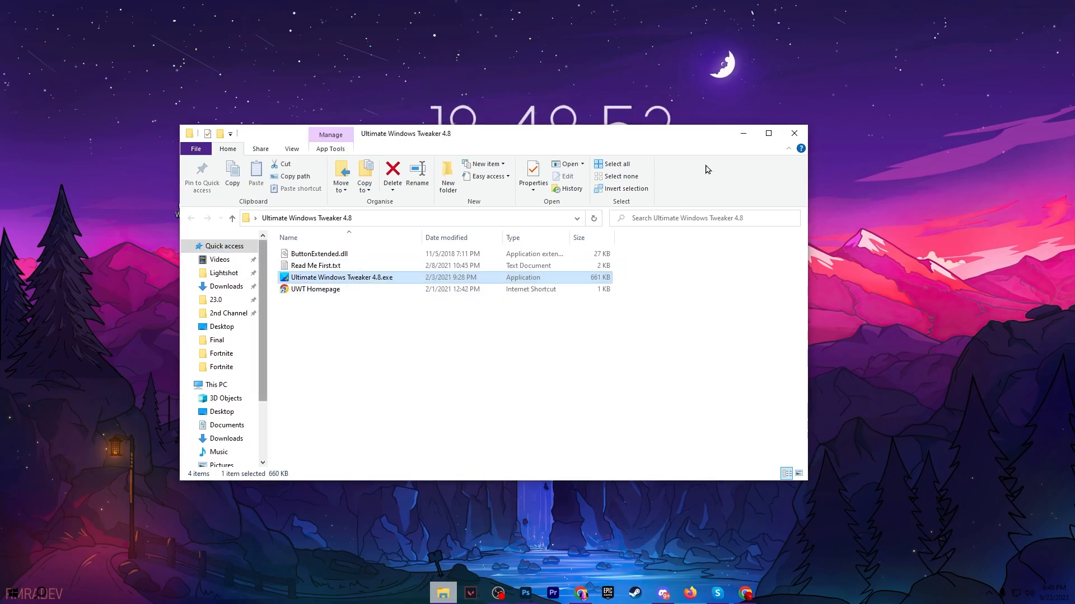
double_click(340, 277)
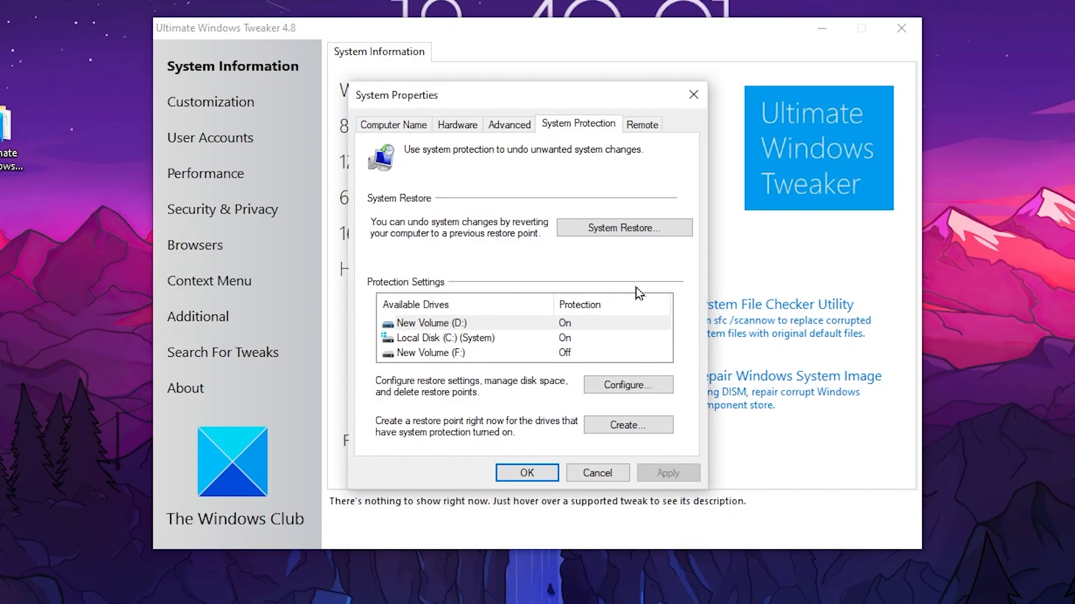
click(627, 384)
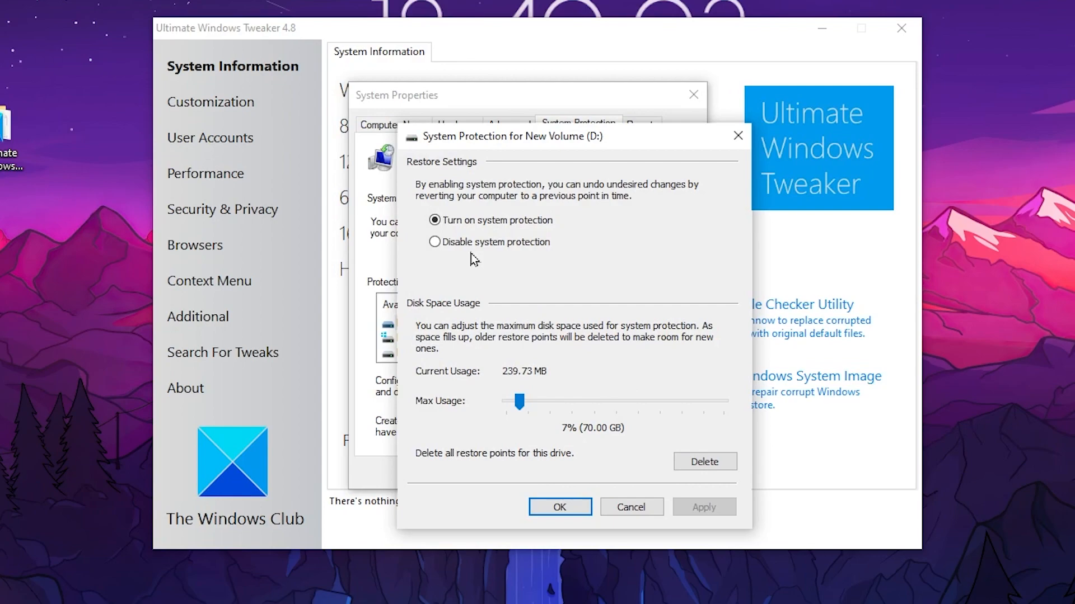
mouse_move(533, 466)
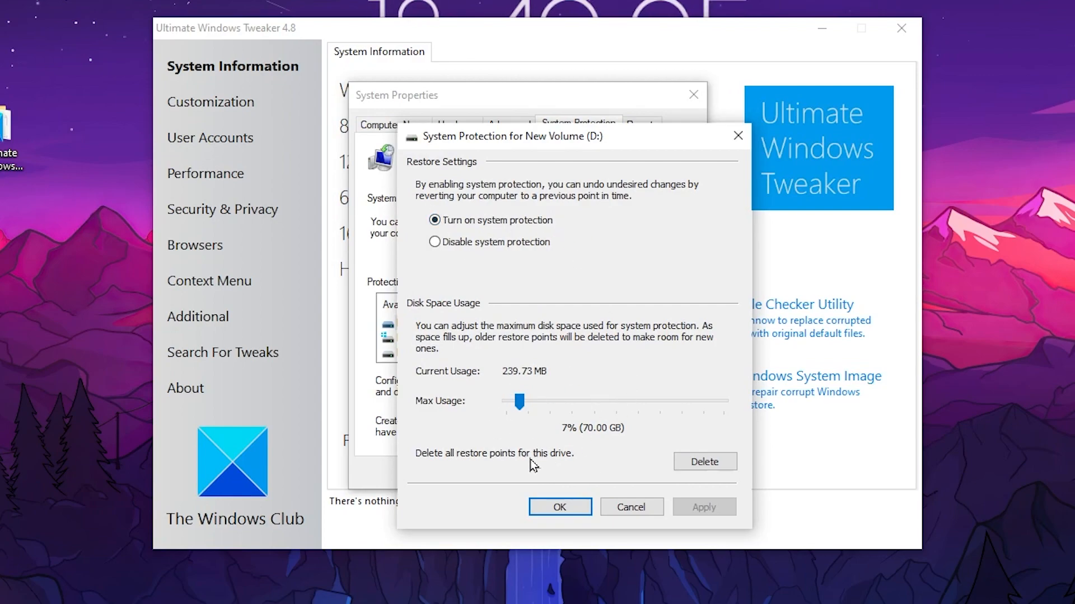
click(560, 507)
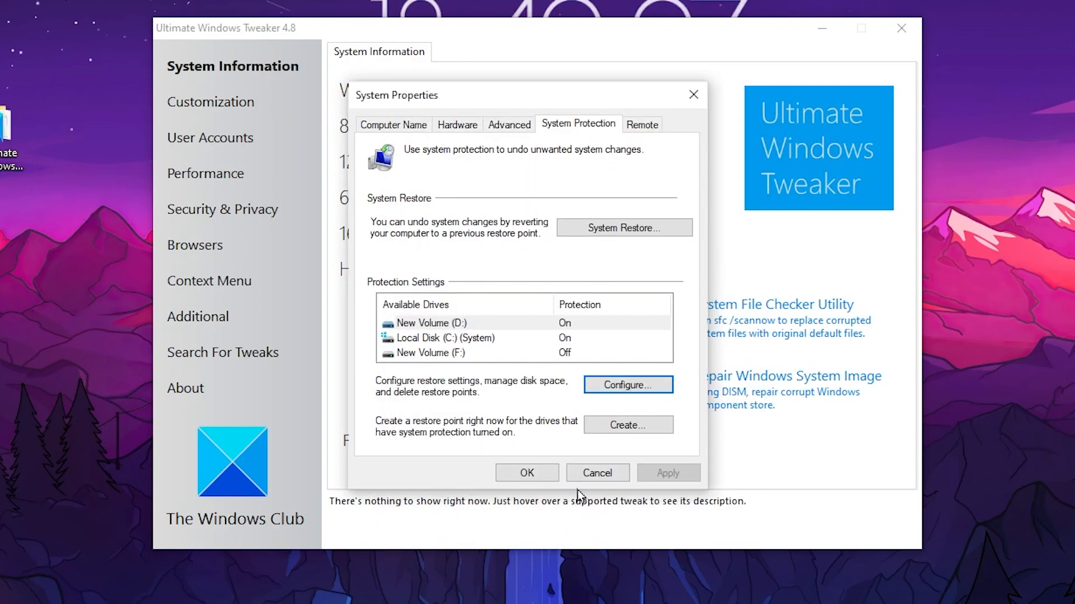
click(627, 424)
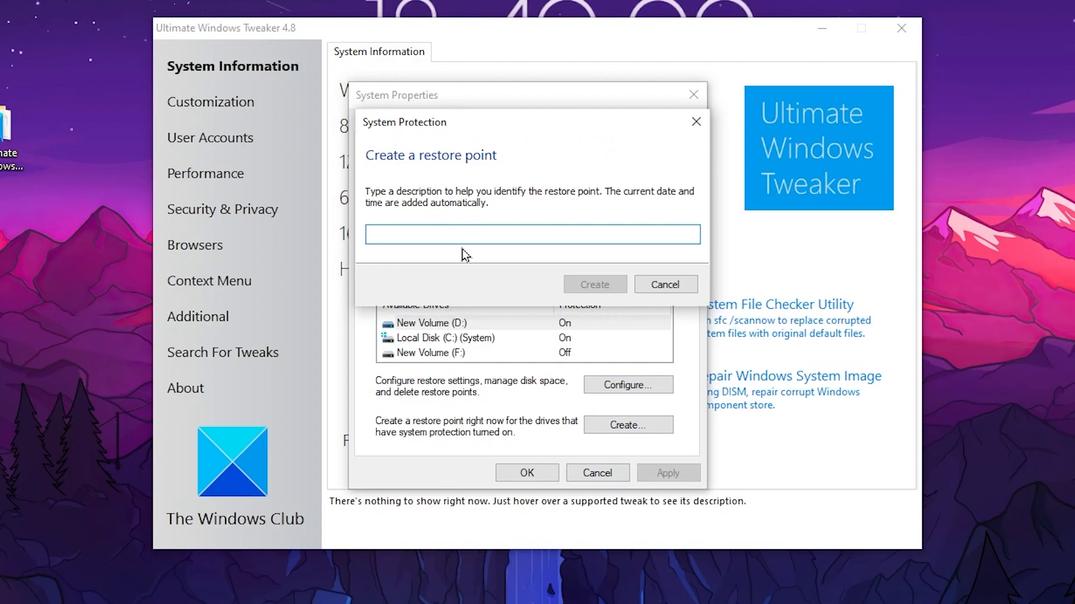
mouse_move(536, 228)
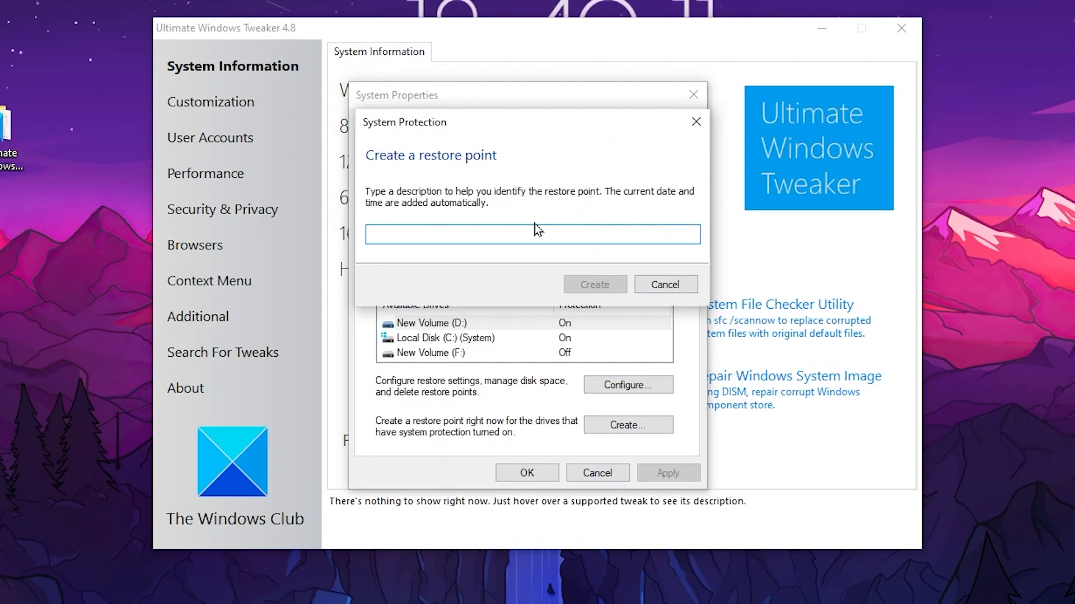
click(664, 283)
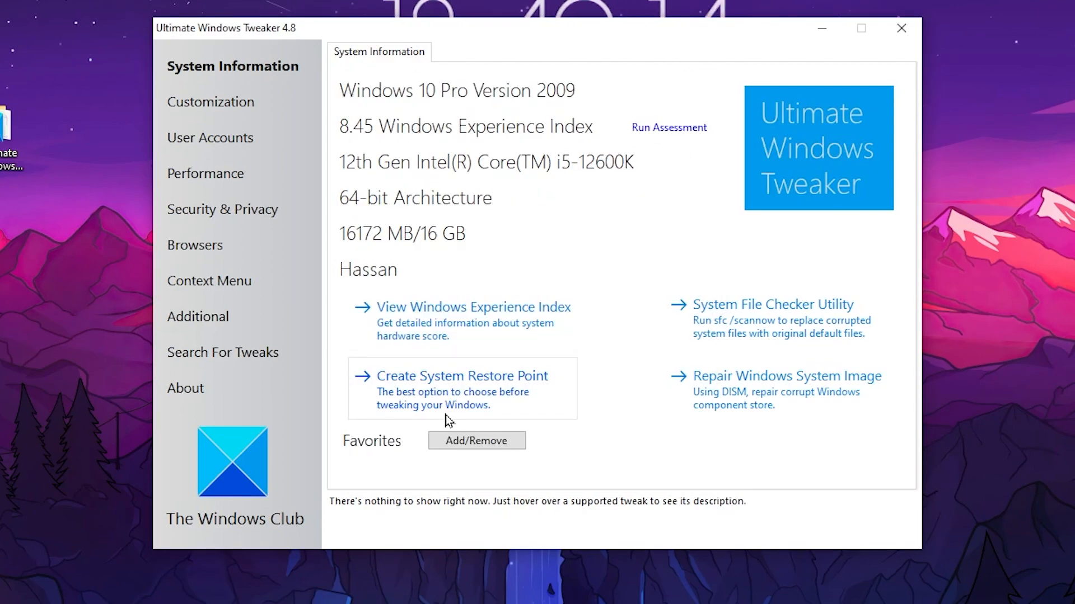
In Performance tweaks, enable Disable Superfetch Service and apply, confirming the notice.
click(204, 174)
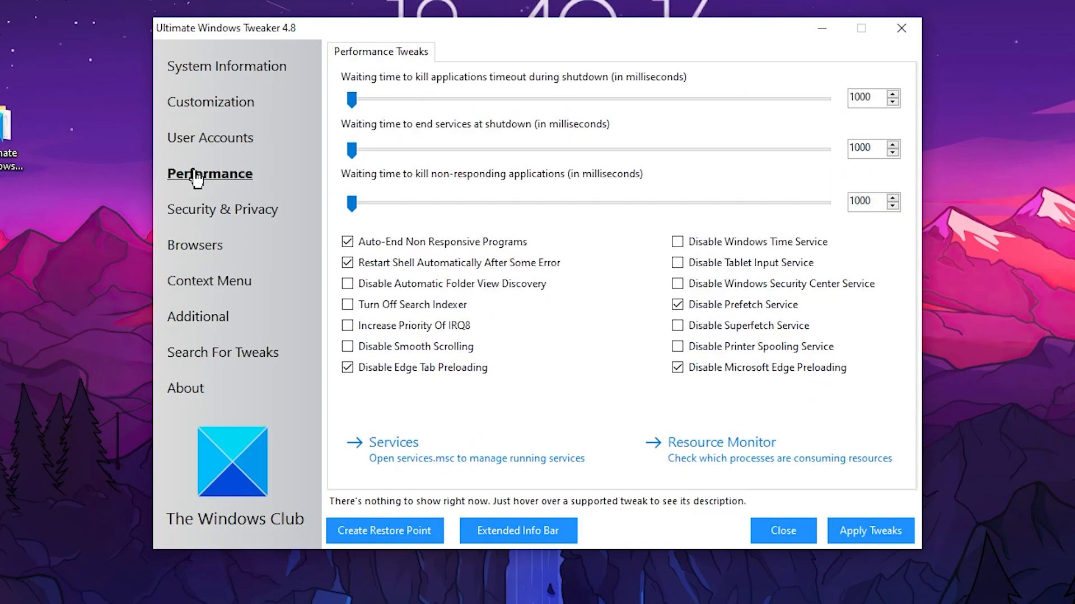
mouse_move(367, 242)
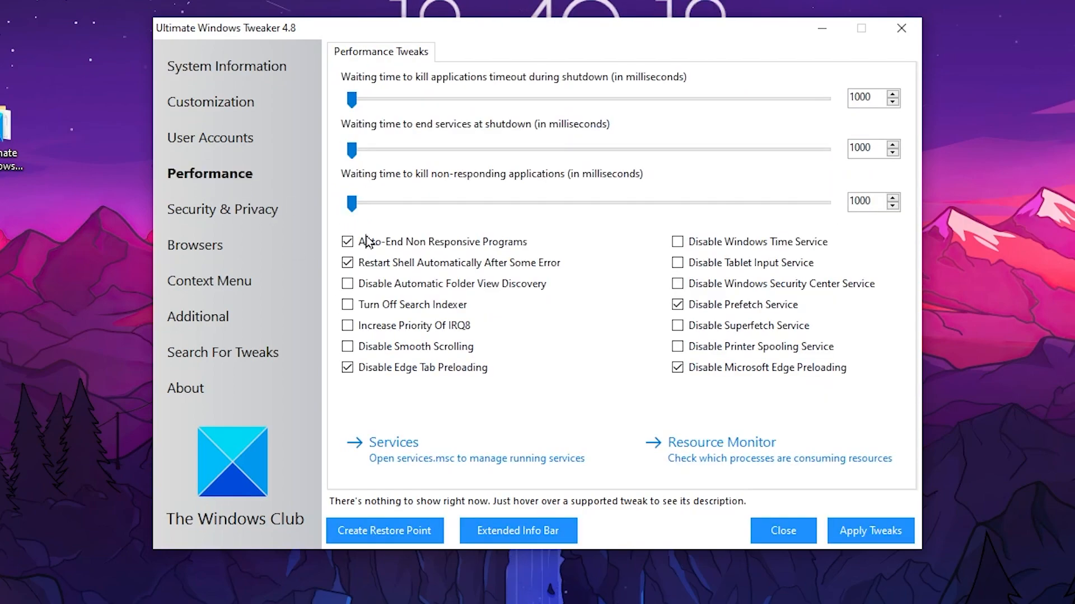
mouse_move(690, 342)
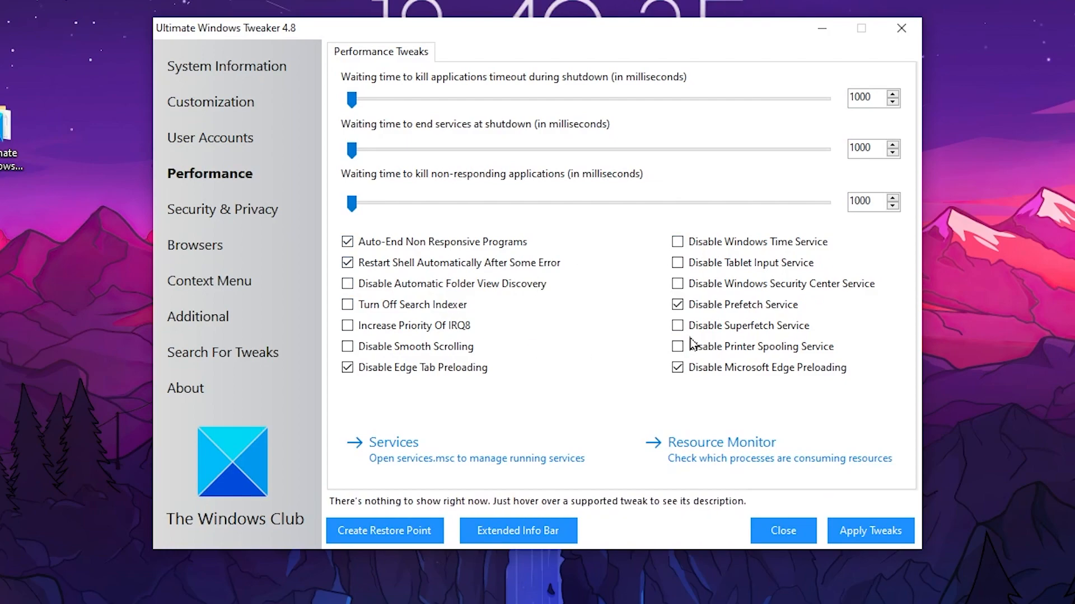
mouse_move(696, 329)
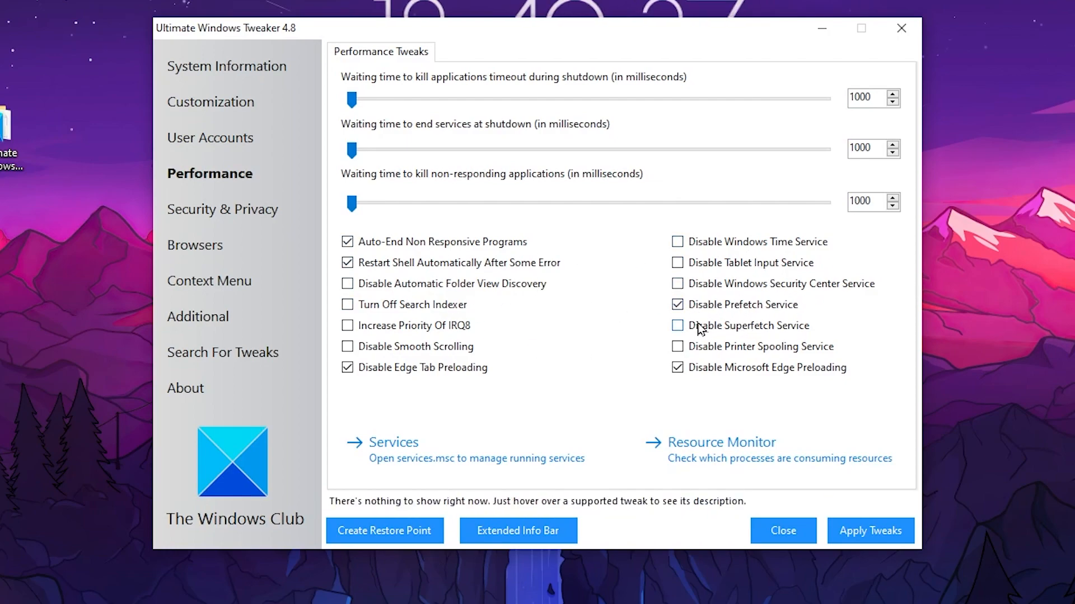
click(677, 324)
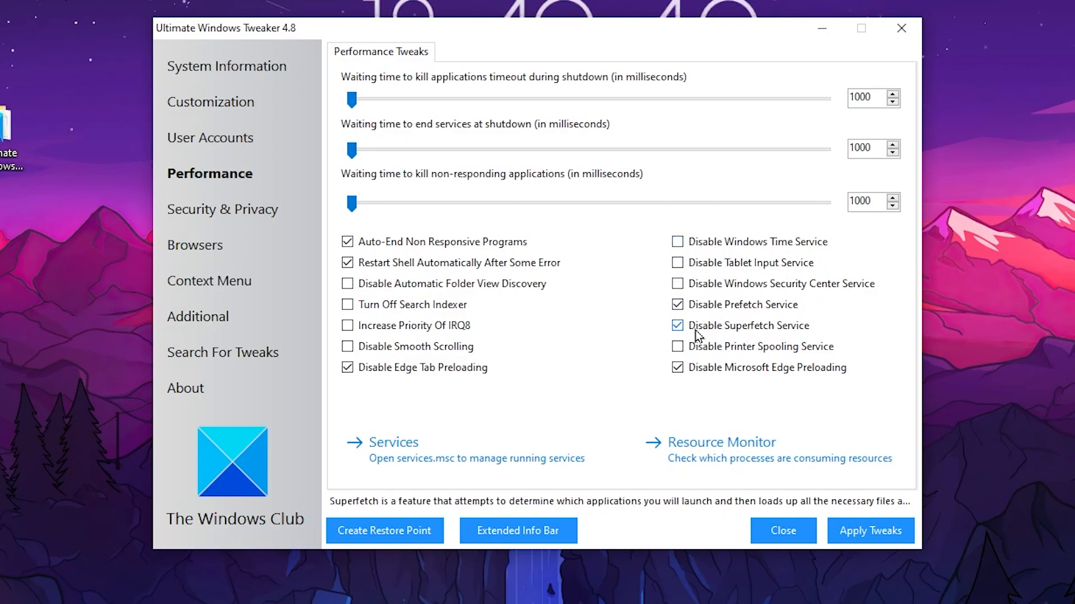
click(870, 531)
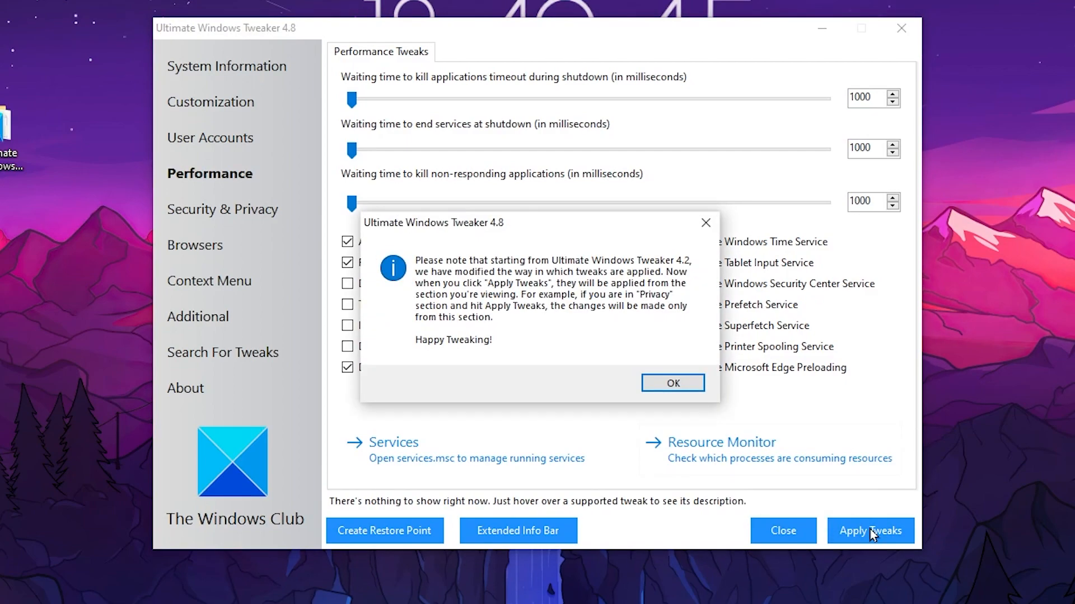
click(671, 383)
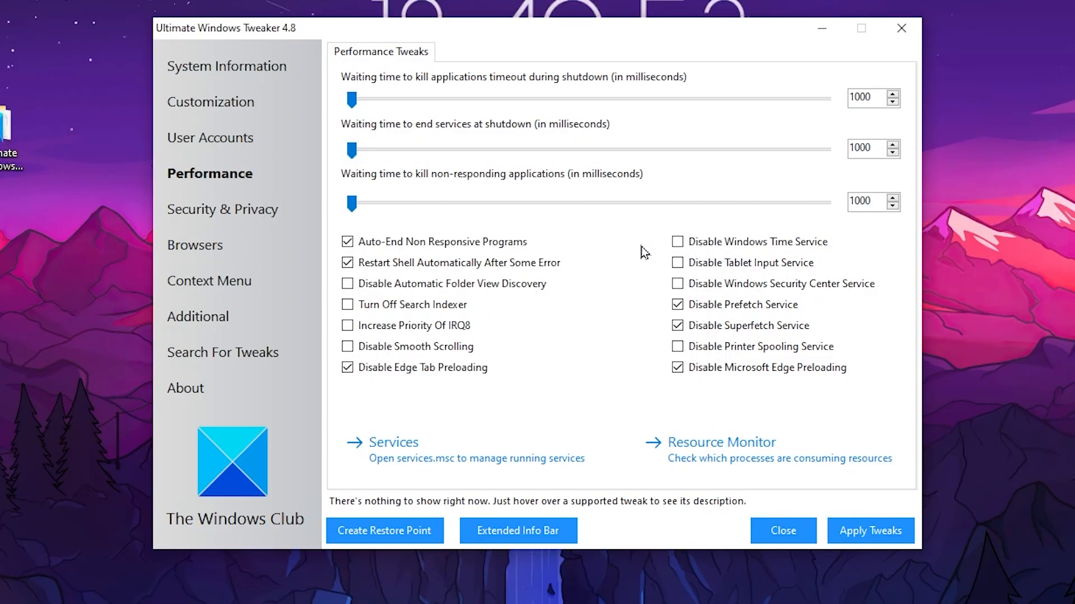
click(221, 210)
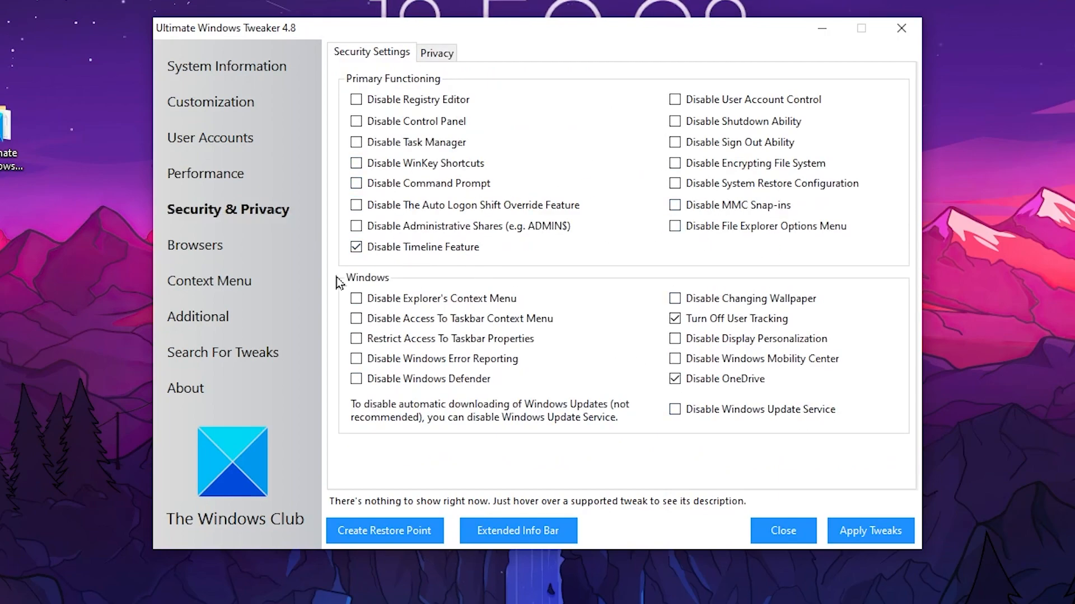
Apply tweaks in the Browsers and Additional sections, close the tweaker and confirm the restart notice.
click(197, 245)
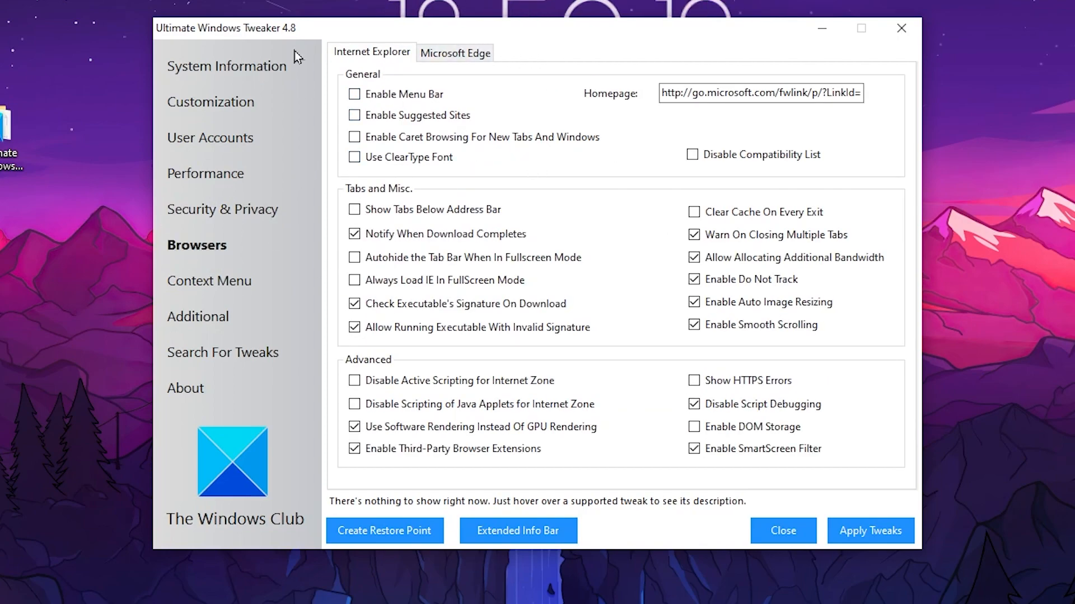
click(201, 315)
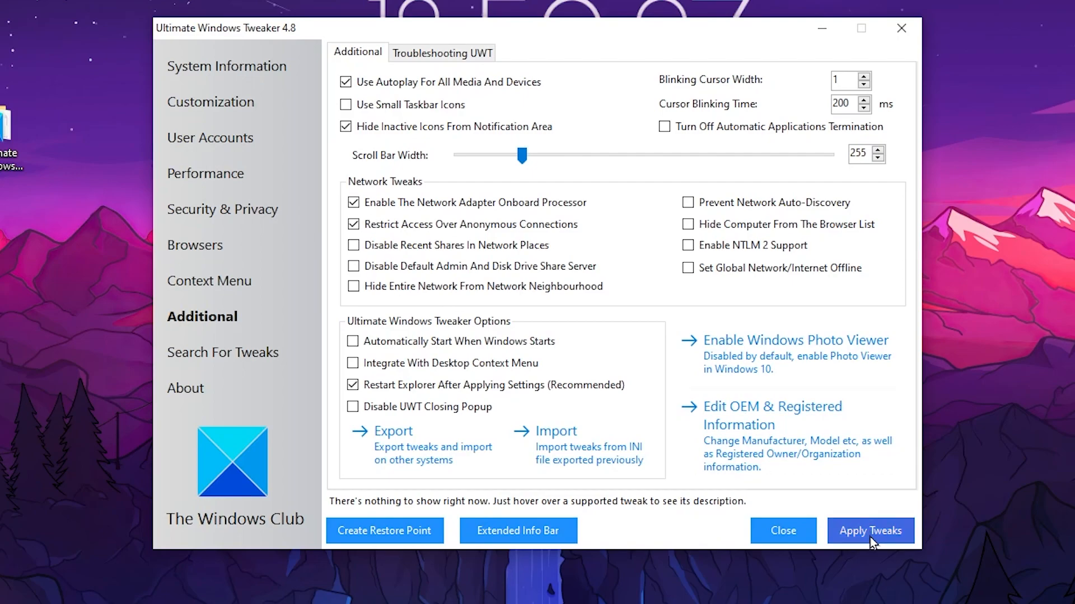
click(870, 531)
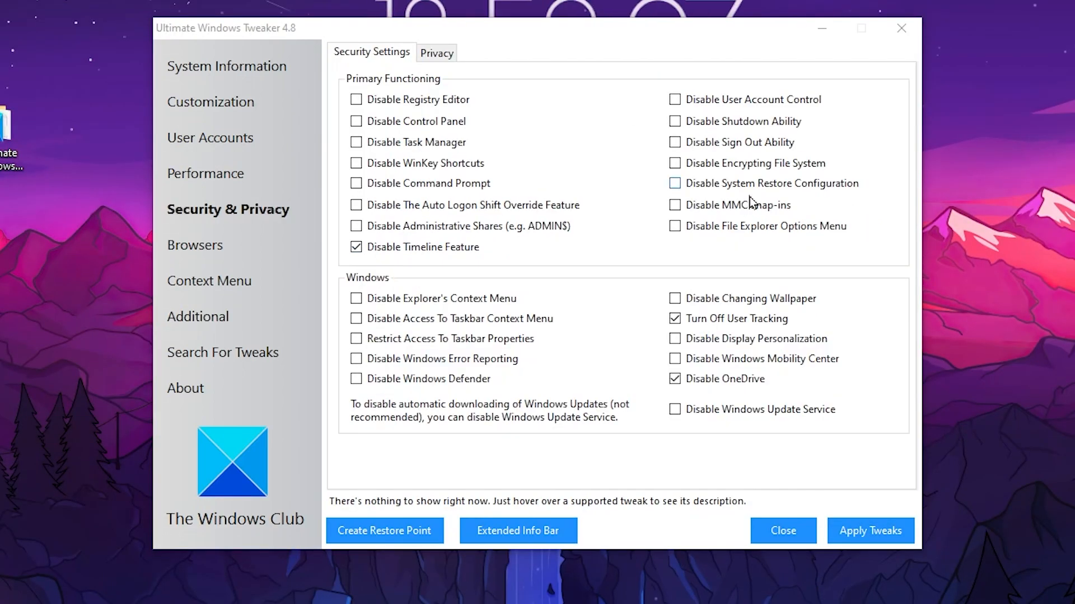
mouse_move(936, 45)
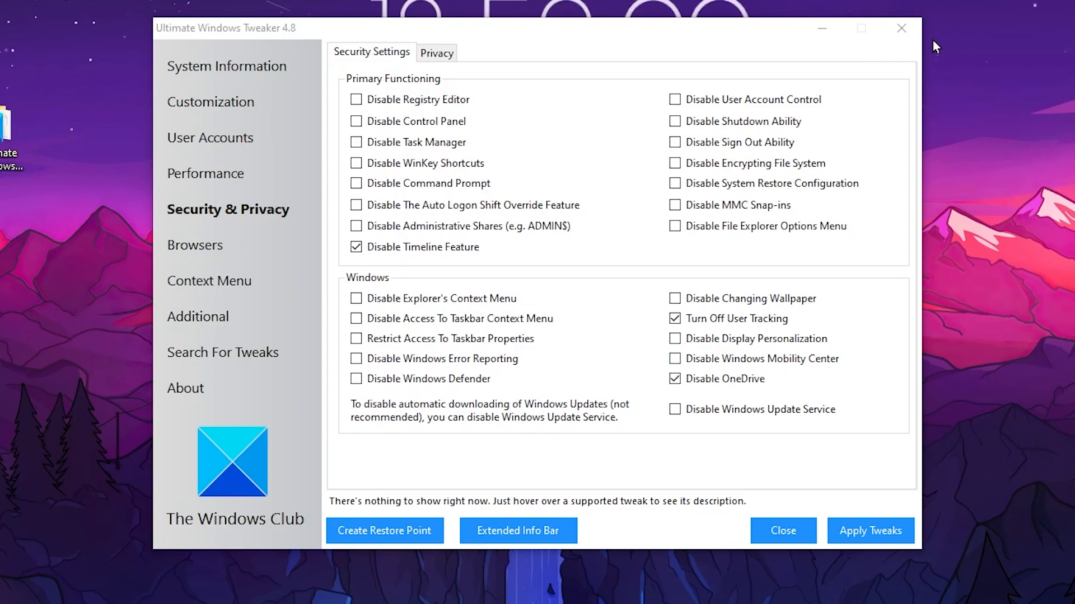
click(868, 530)
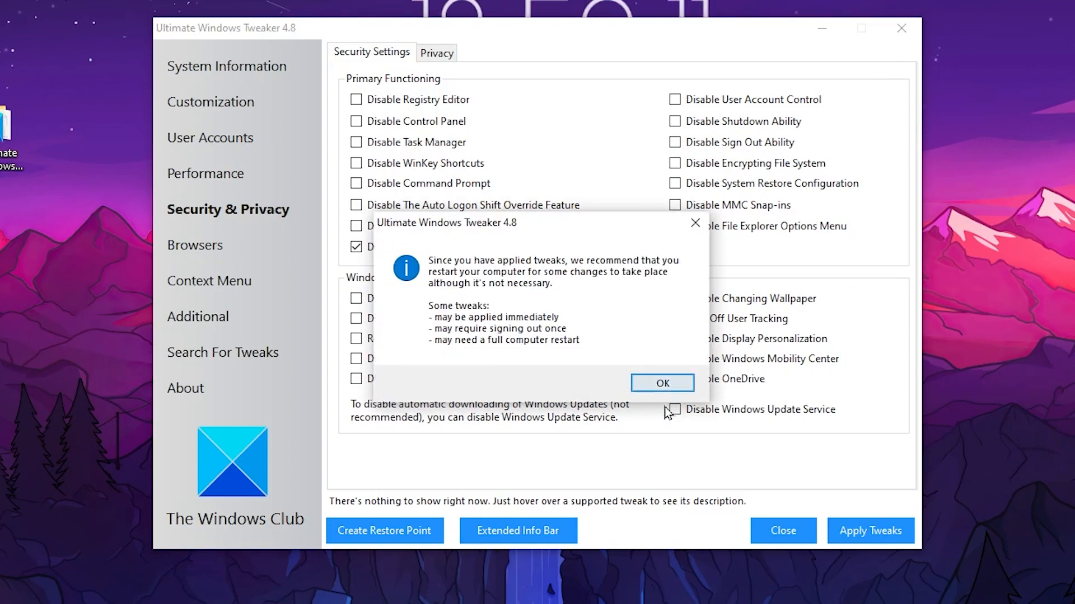
click(661, 383)
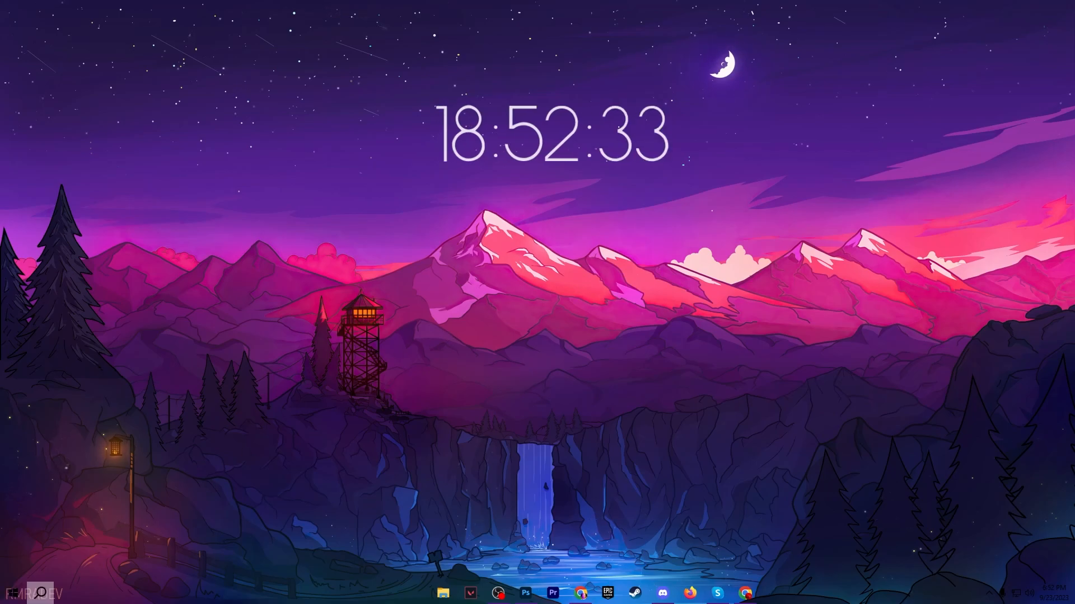
From Settings Power & sleep, reach the Power Options plan list with Bitsum Highest Performance selected.
click(771, 593)
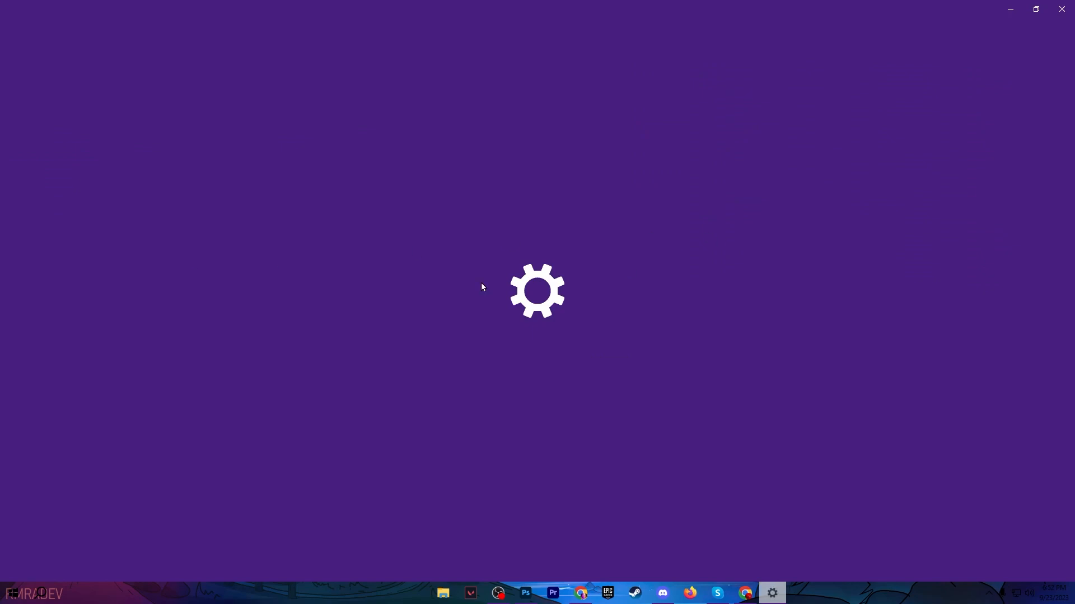
click(972, 77)
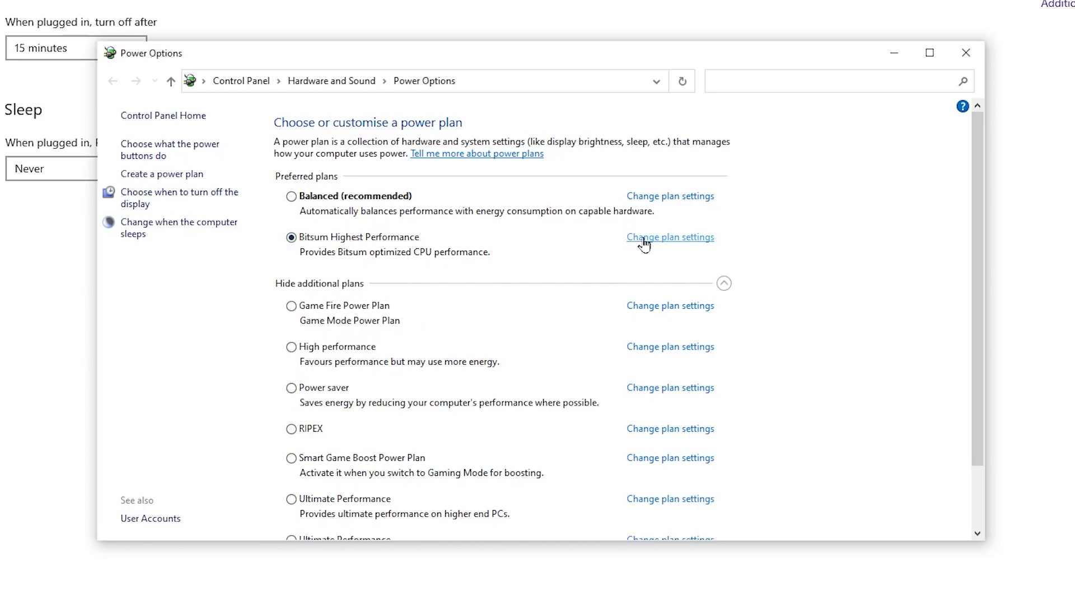
In Bitsum plan advanced settings, verify minimum and maximum processor state are both 100%.
click(670, 237)
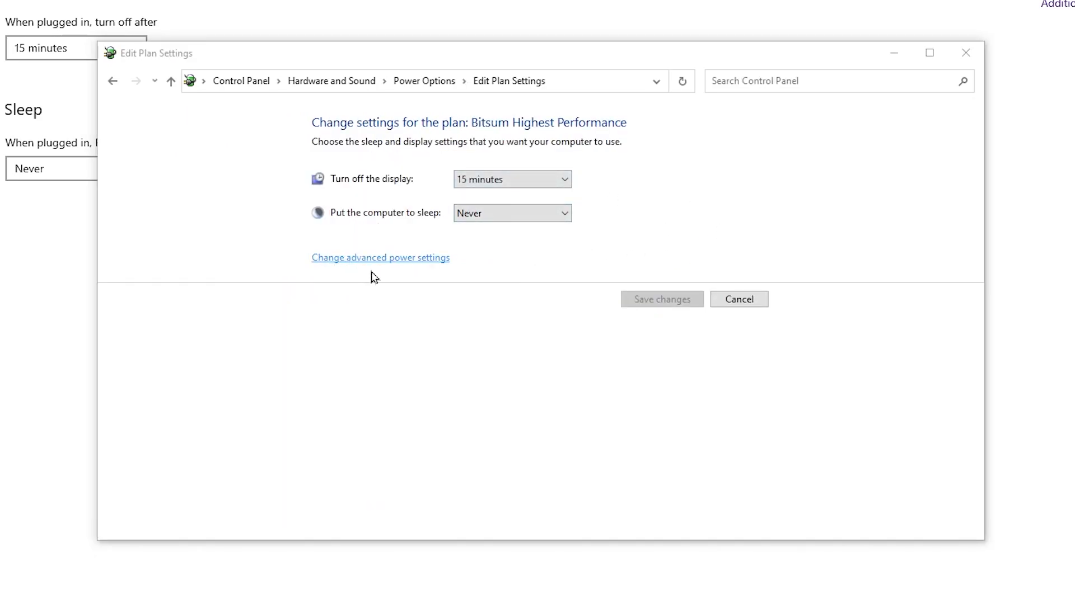
click(380, 257)
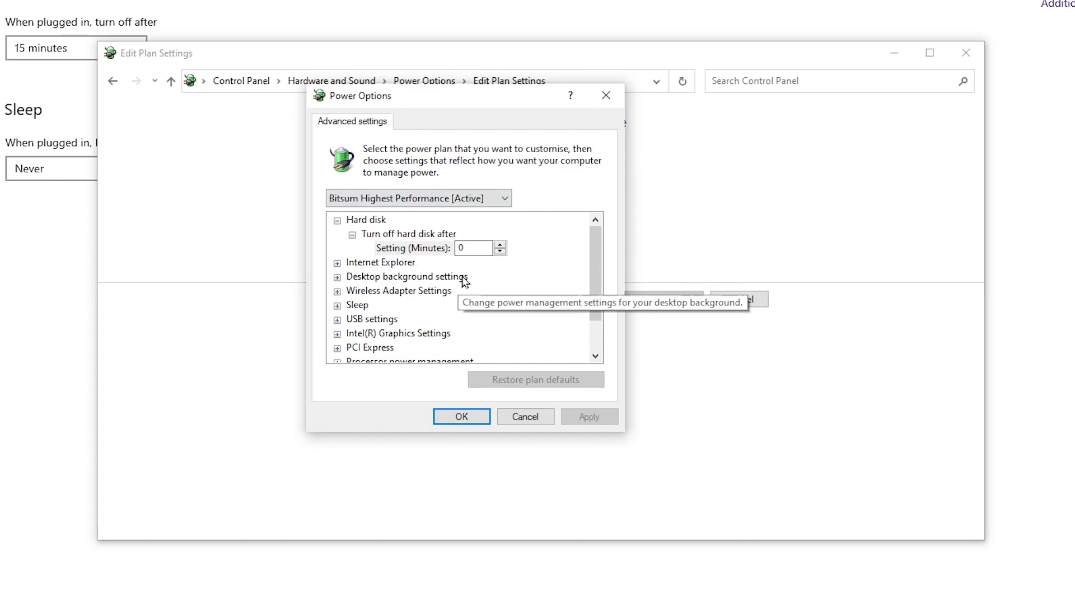
scroll(down, 3)
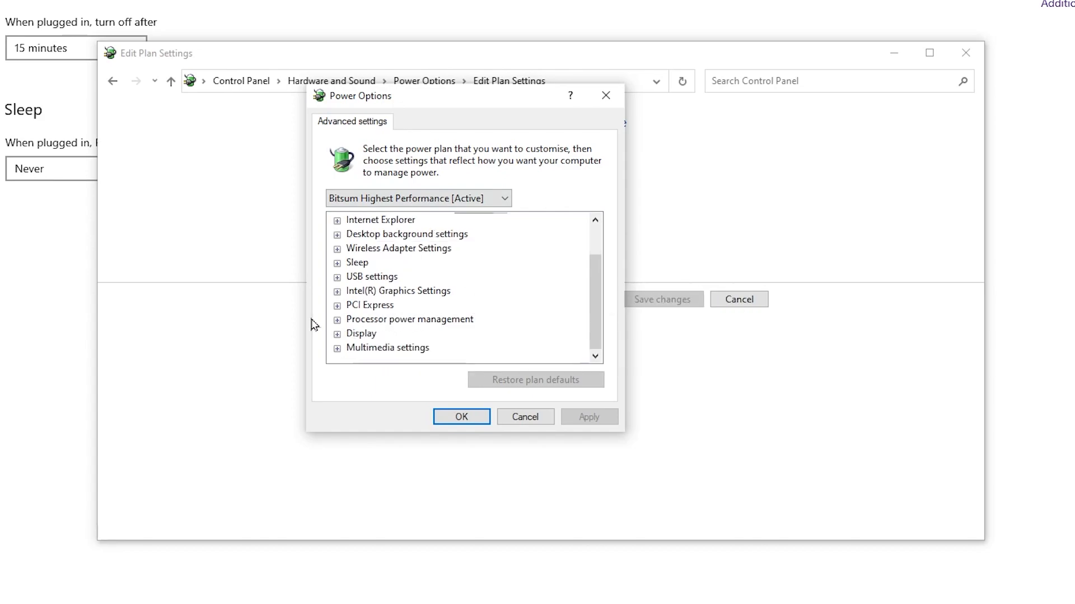
click(337, 319)
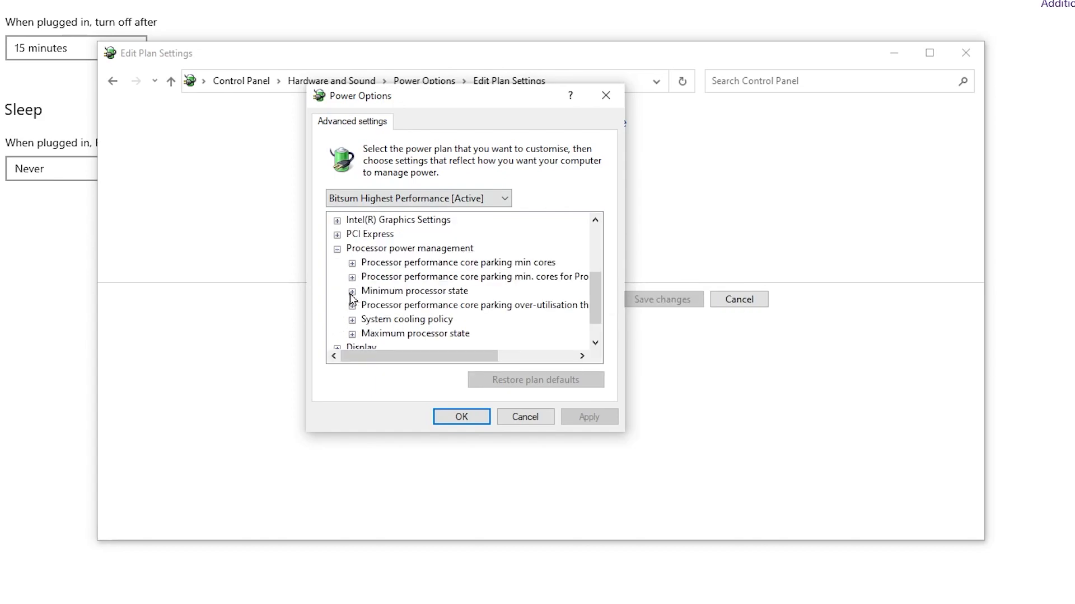
click(352, 291)
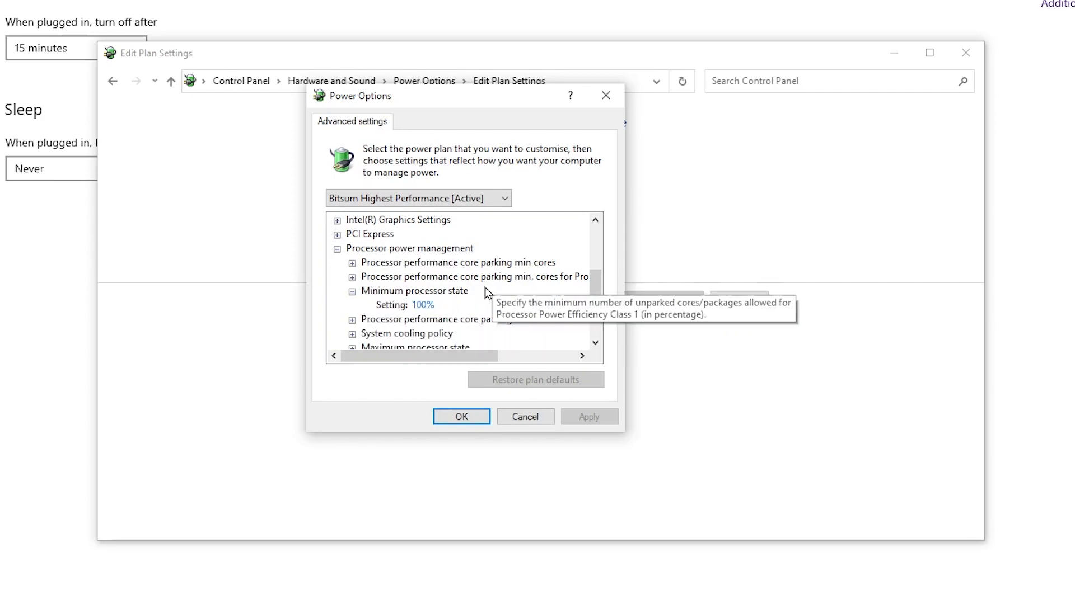
scroll(down, 3)
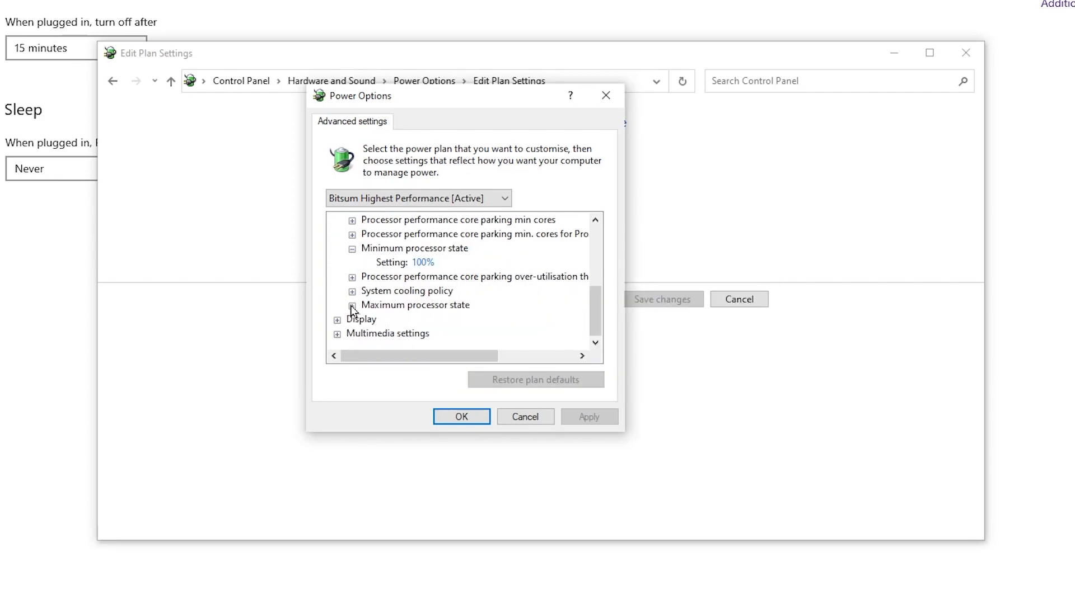
click(351, 306)
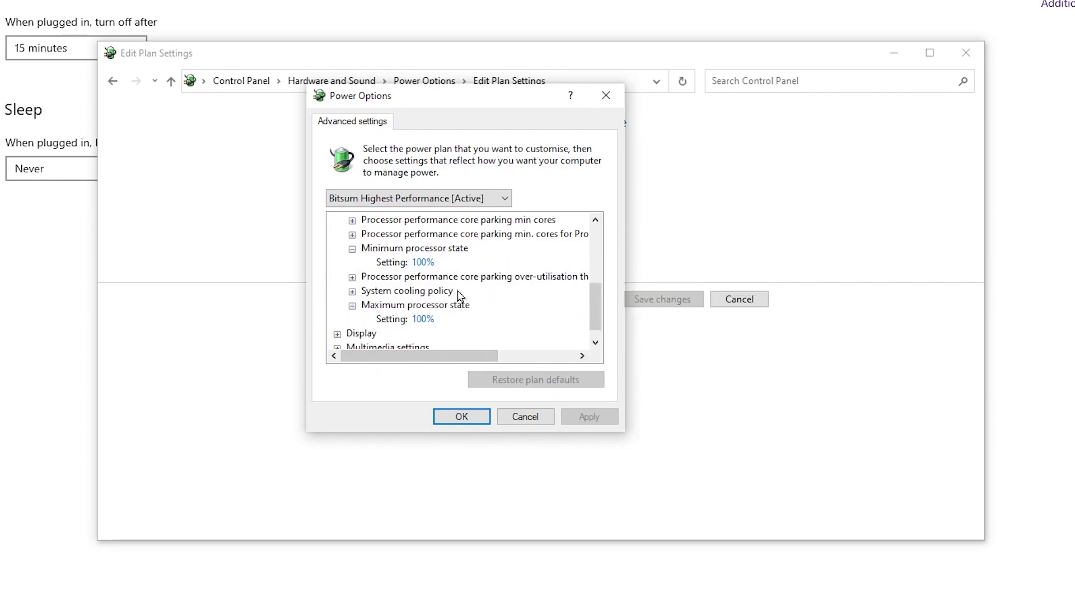
mouse_move(570, 426)
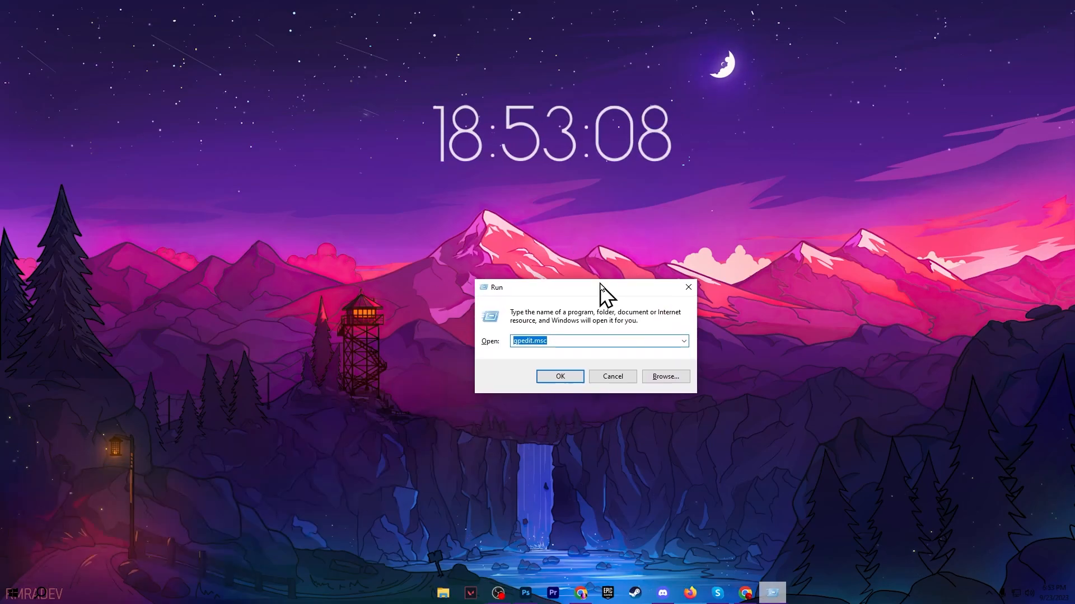
Run msconfig and bring up the Boot Advanced Options with the processor-count setting.
text(mscon)
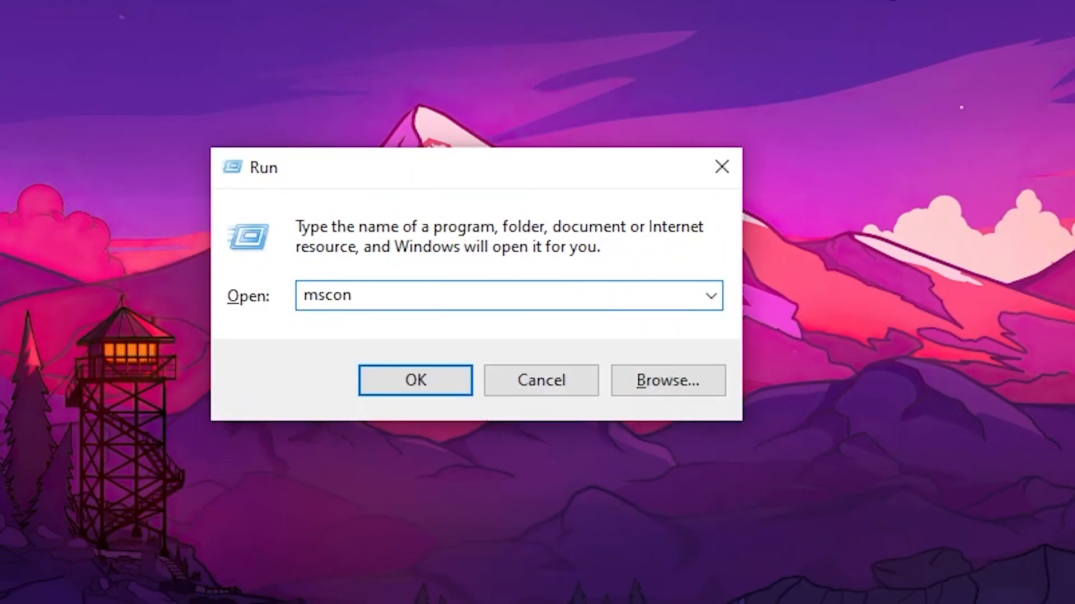
click(414, 380)
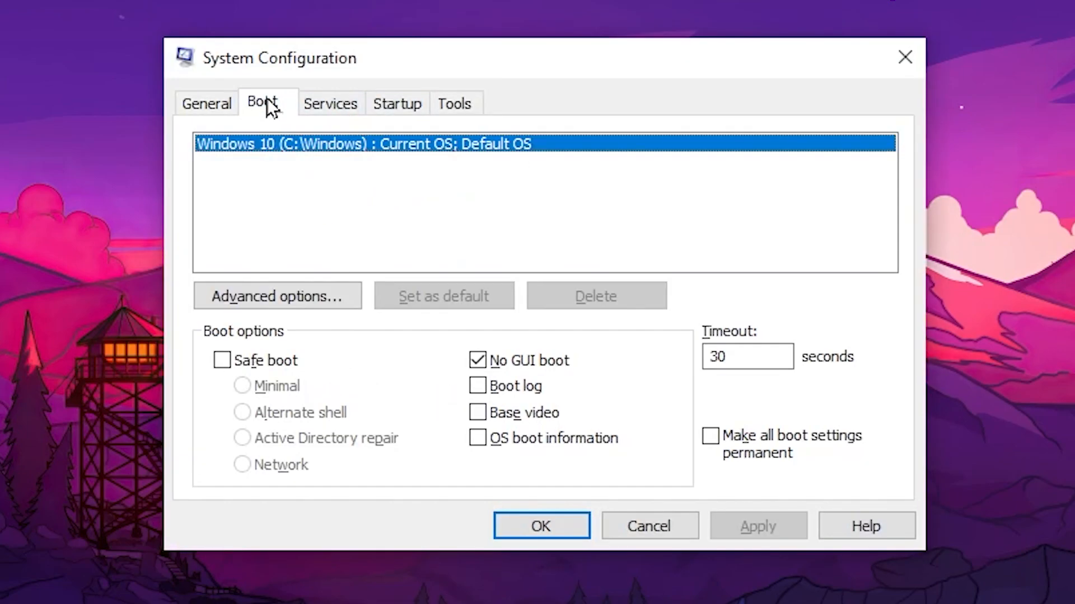
click(276, 295)
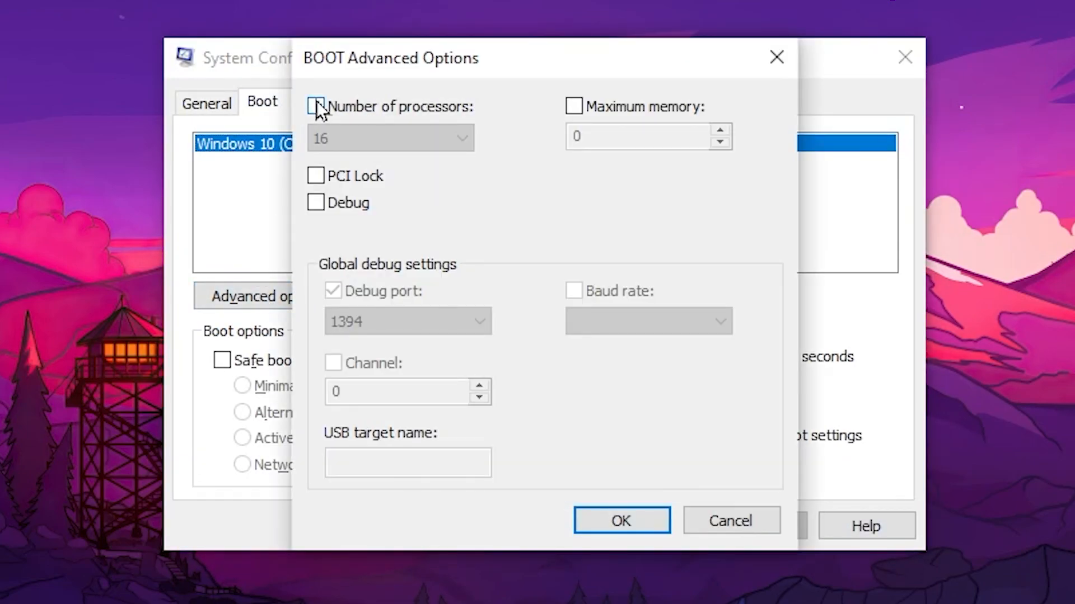